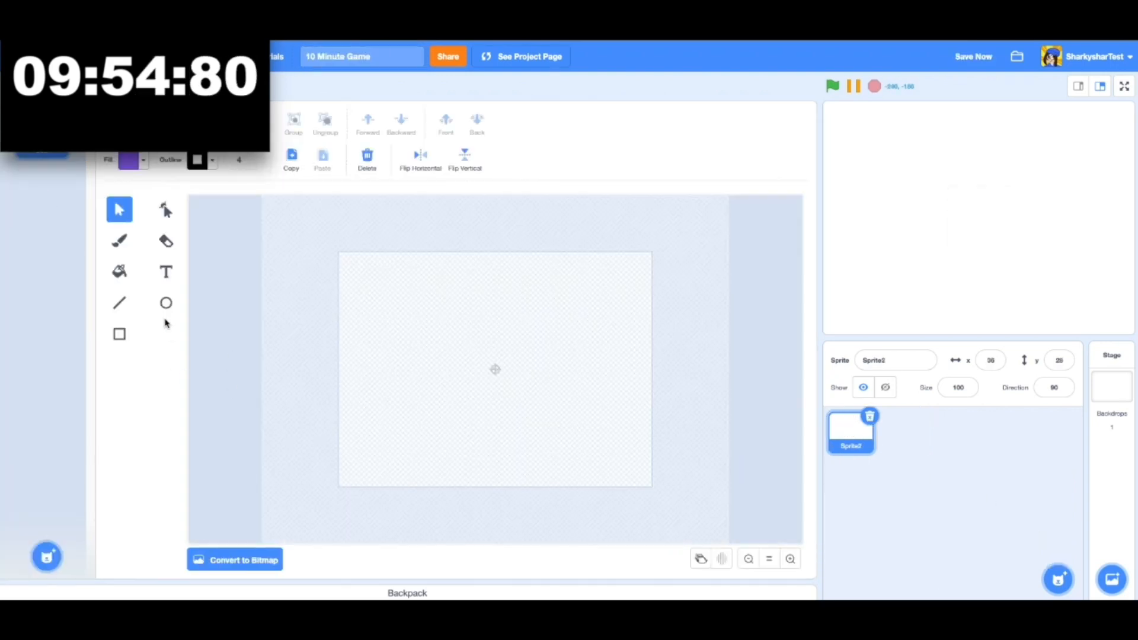
Pick the Circle tool with green fill for the costume and go back to the sprite's code
click(128, 160)
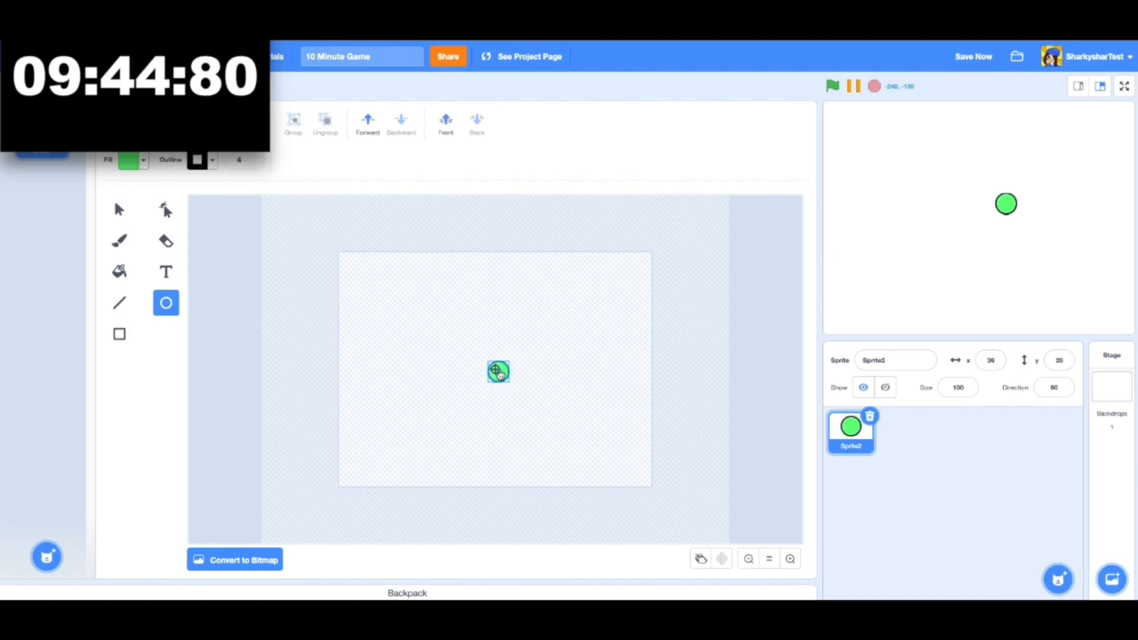
click(498, 371)
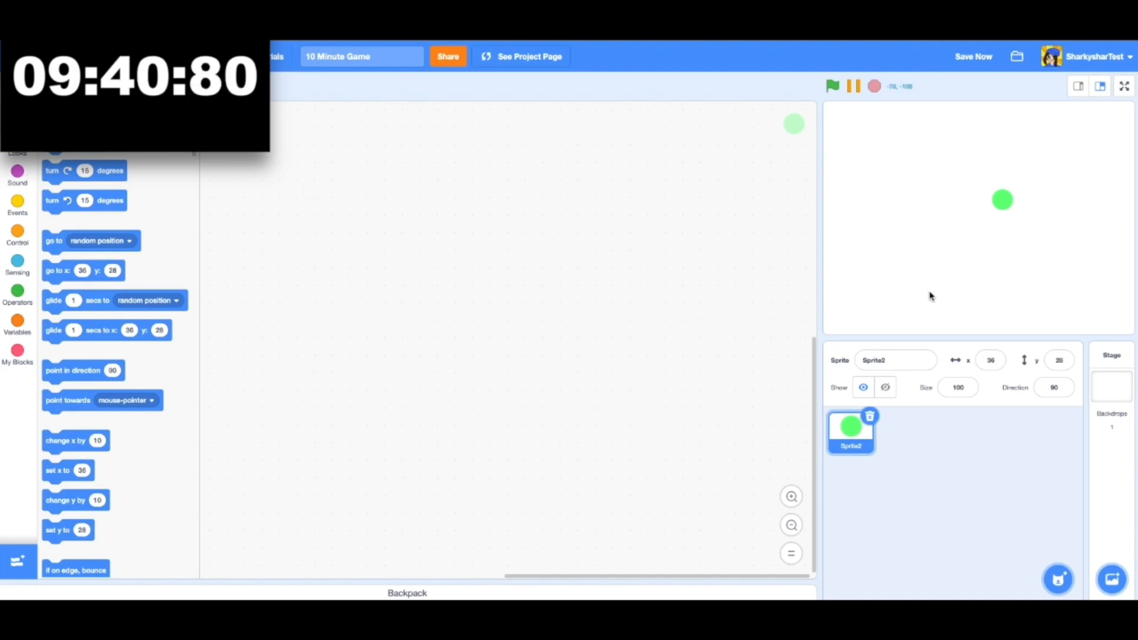
Create the variable 'x velocity' for the green-flag script that sets it to 1 and points at the mouse
click(990, 360)
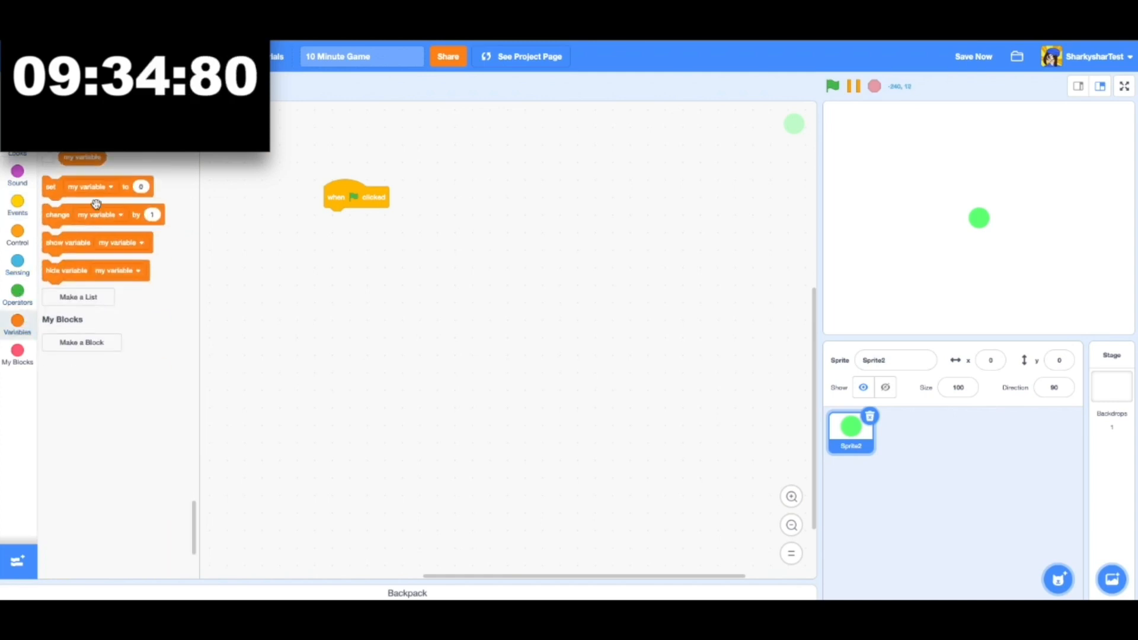
click(346, 263)
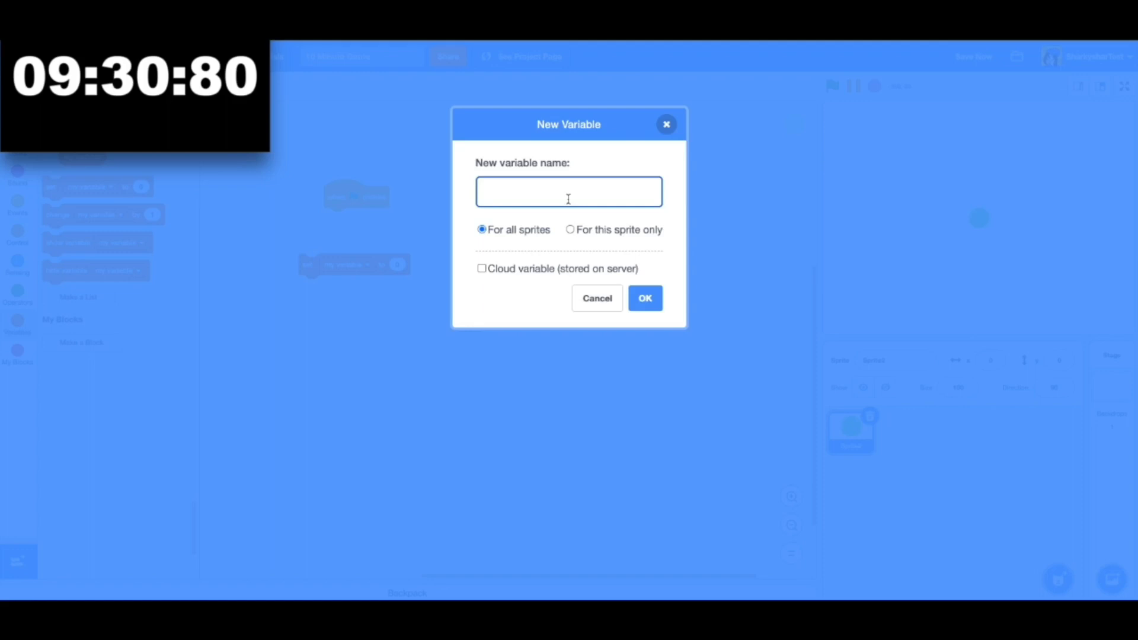
text(x)
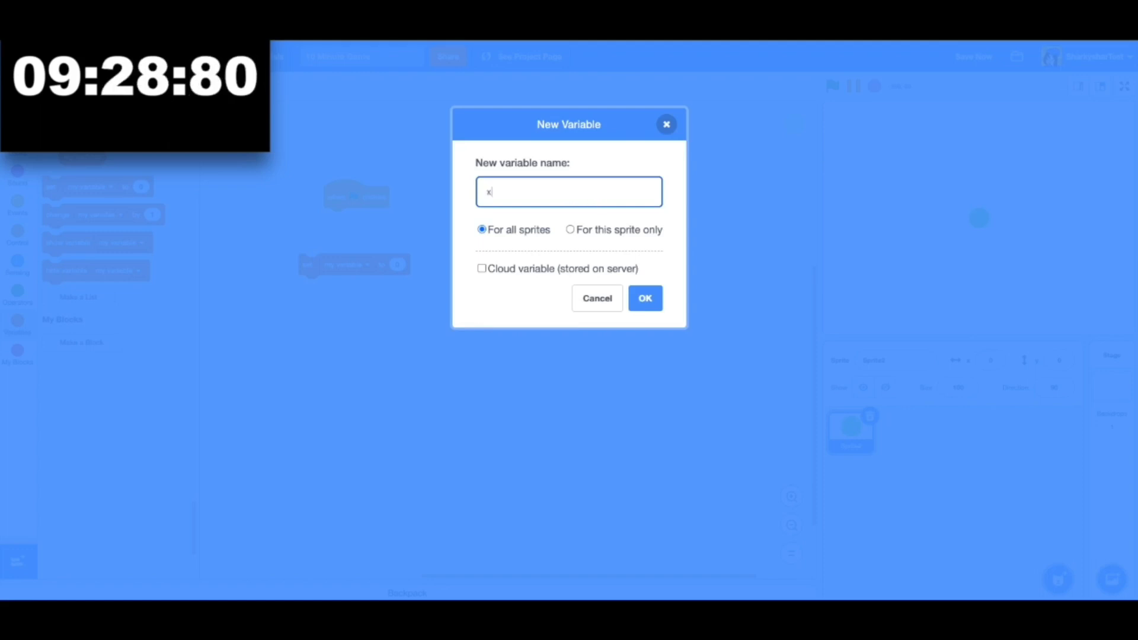
click(644, 298)
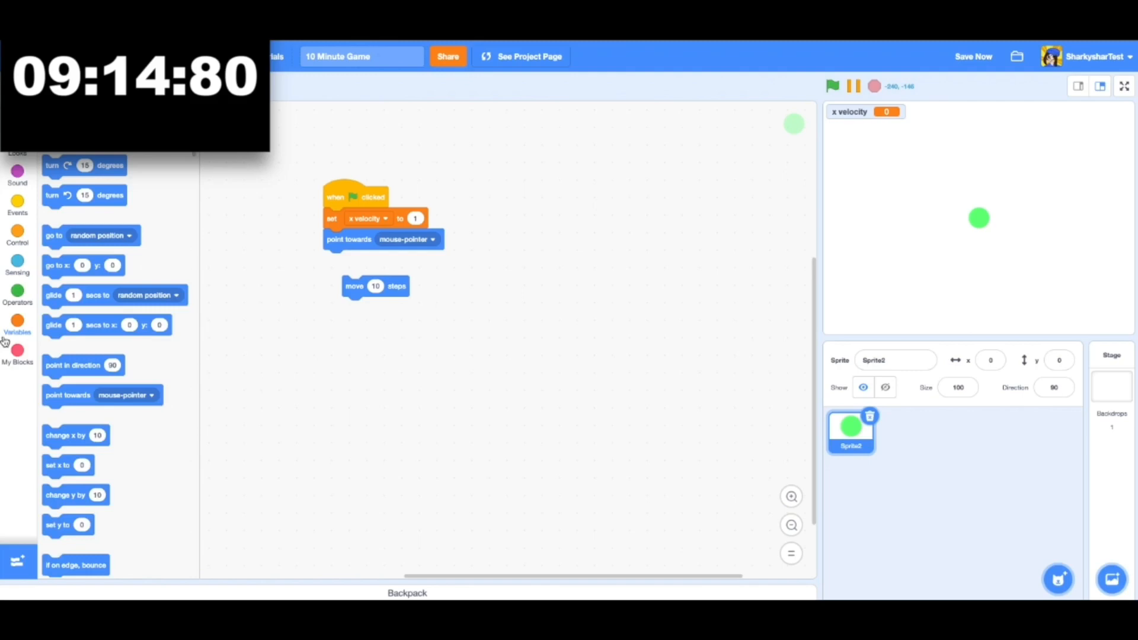
Make the move block use x velocity and create a 'max speed' variable set to 15
click(16, 327)
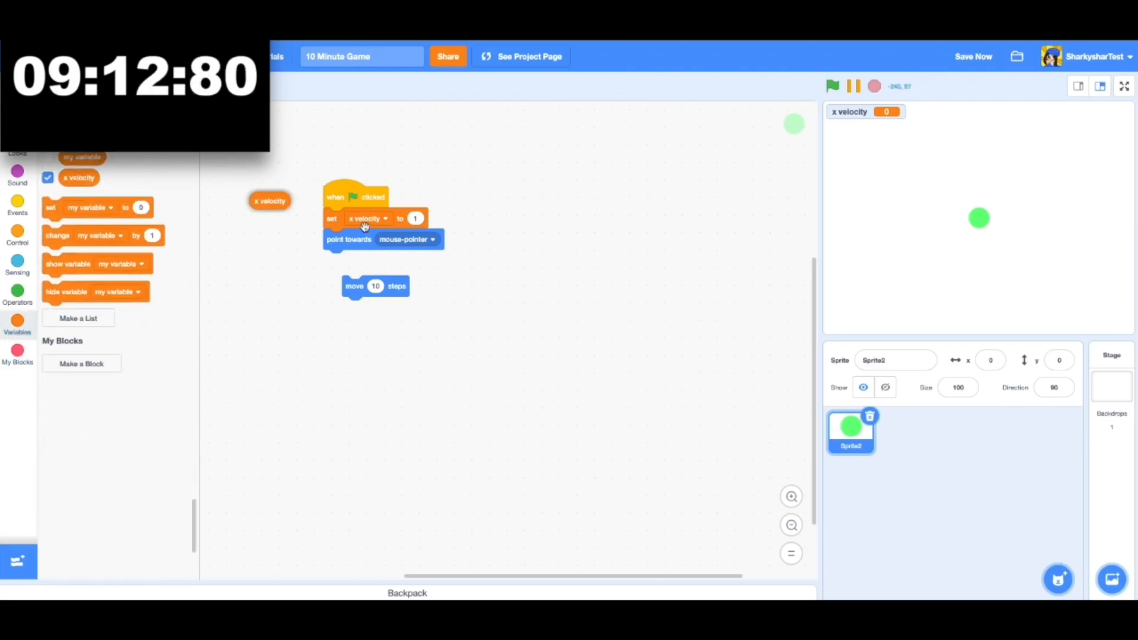
drag(269, 200, 376, 286)
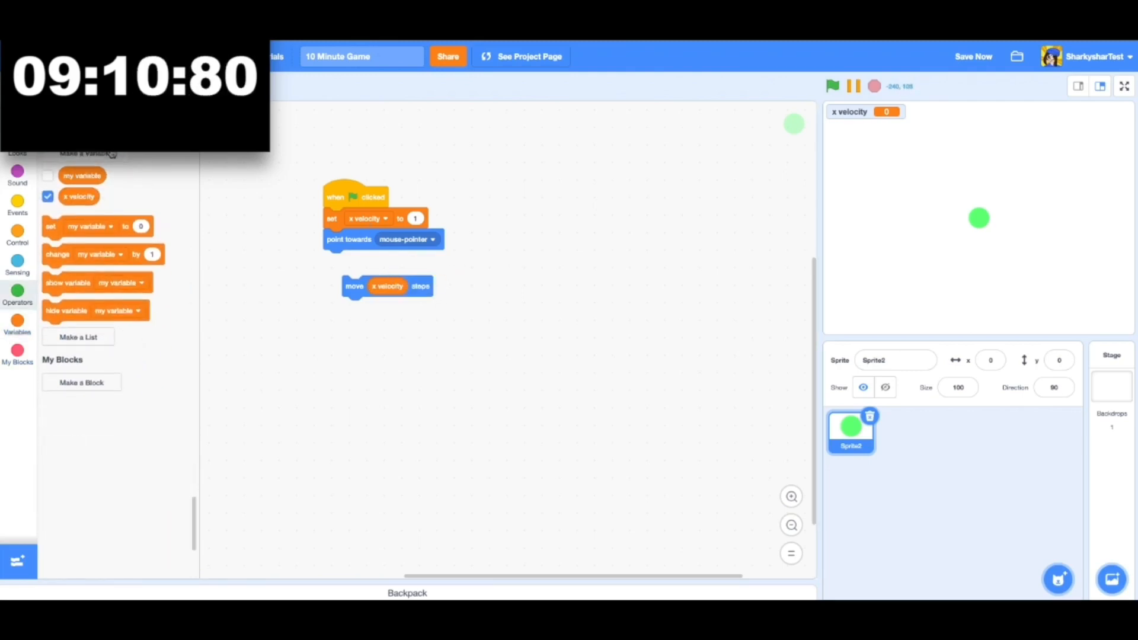
click(87, 153)
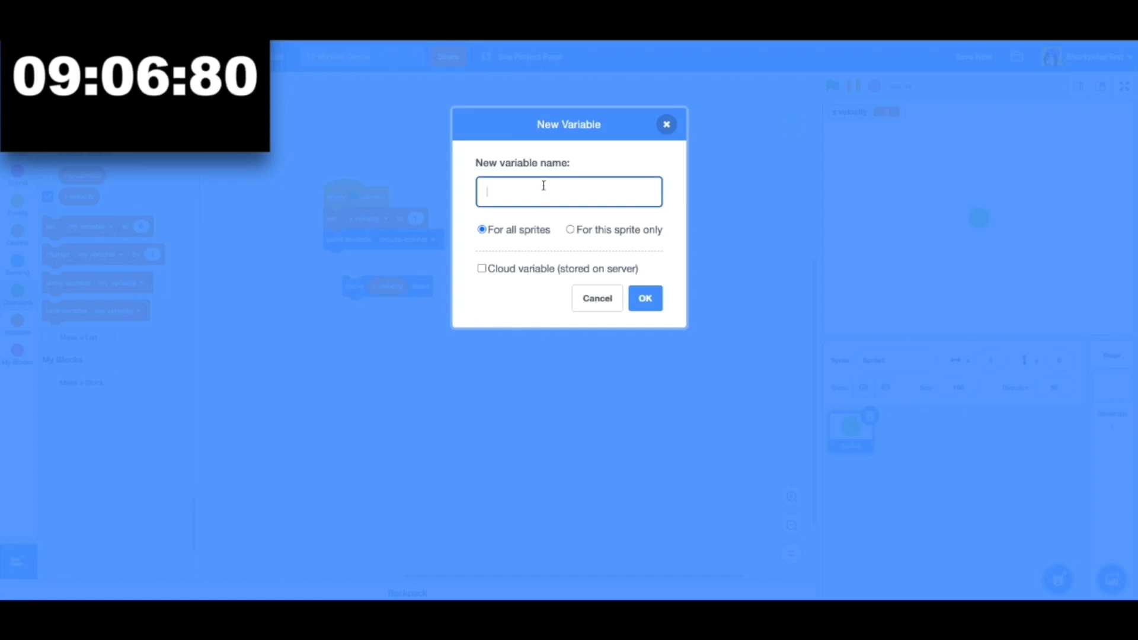
text(max s)
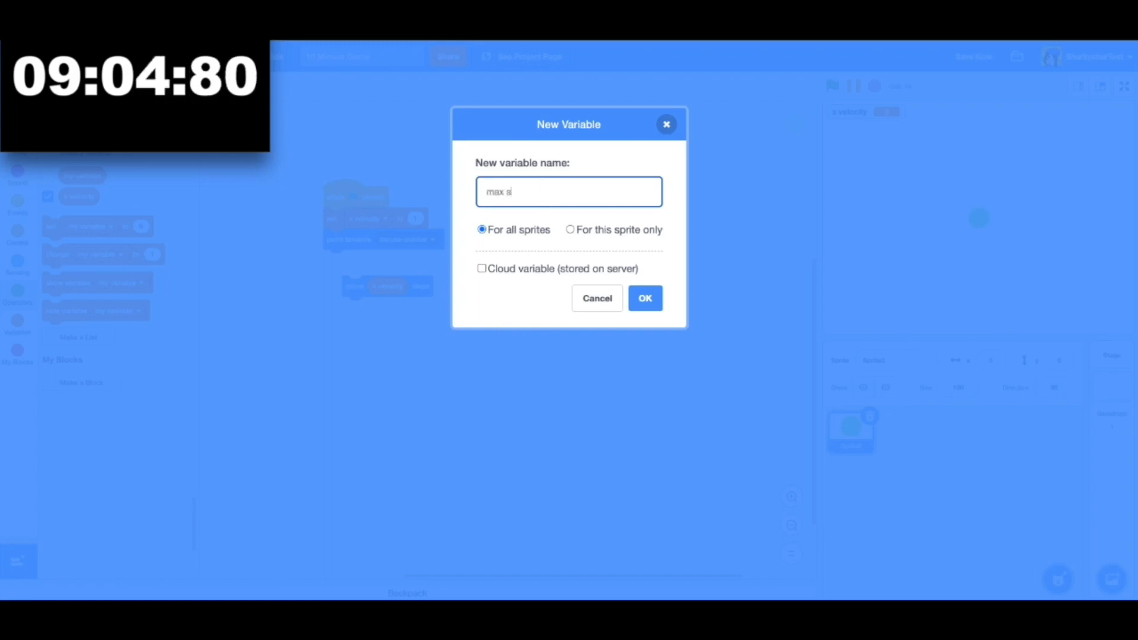
click(644, 298)
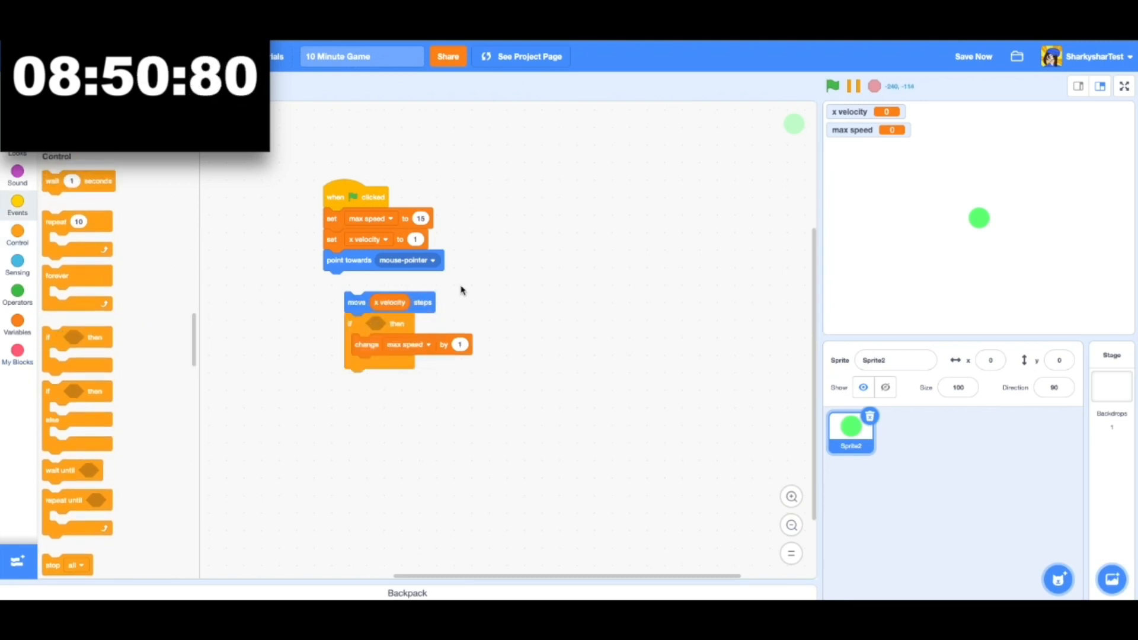
Wrap the pointing and moving in a forever loop and test-run the chase
click(16, 290)
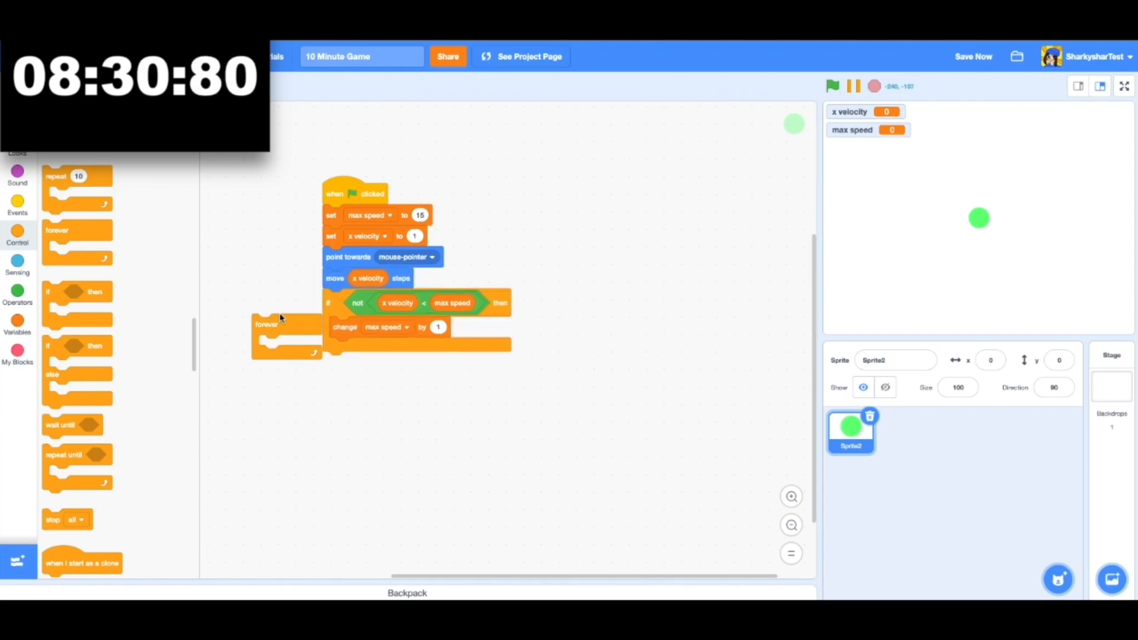
click(832, 85)
text(50)
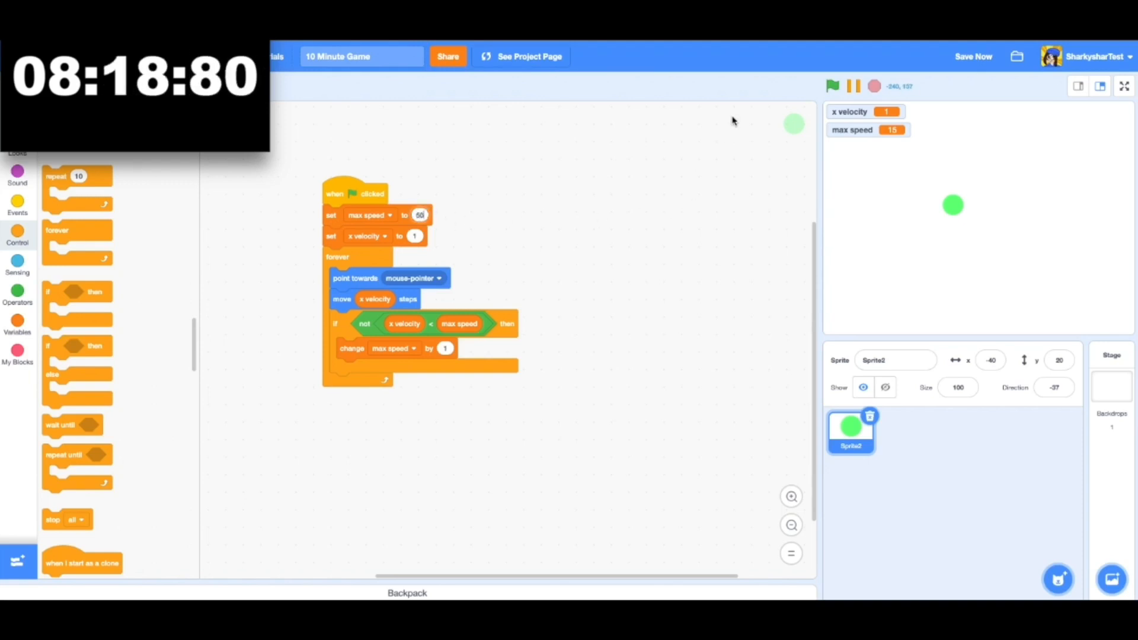
click(832, 85)
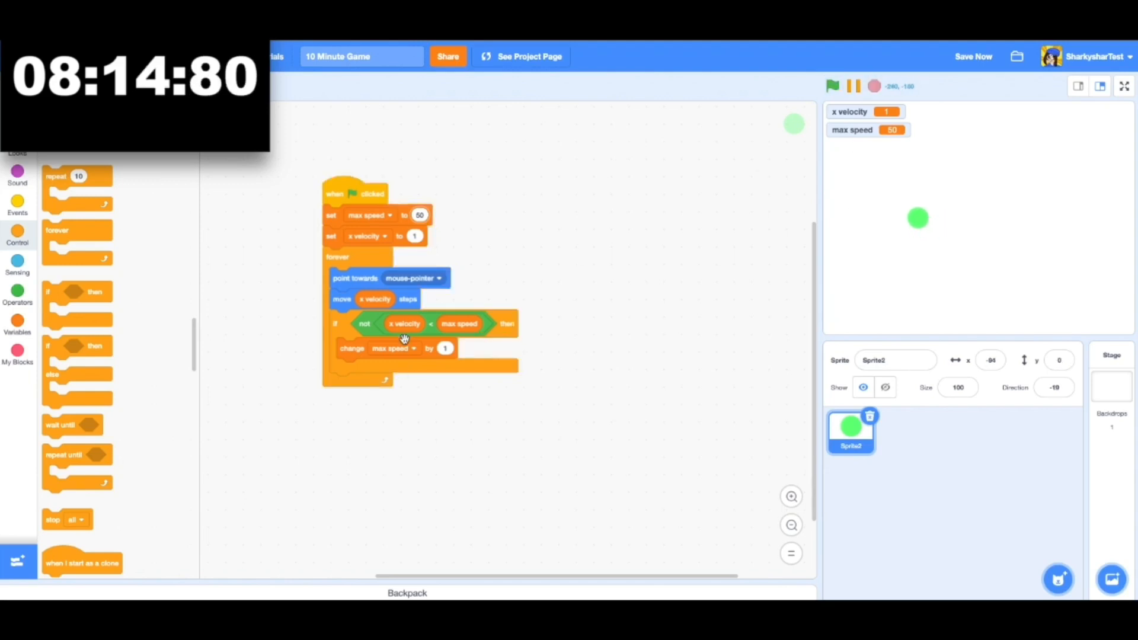
Make the if's change block adjust x velocity by 1 and keep max speed at 15
click(412, 349)
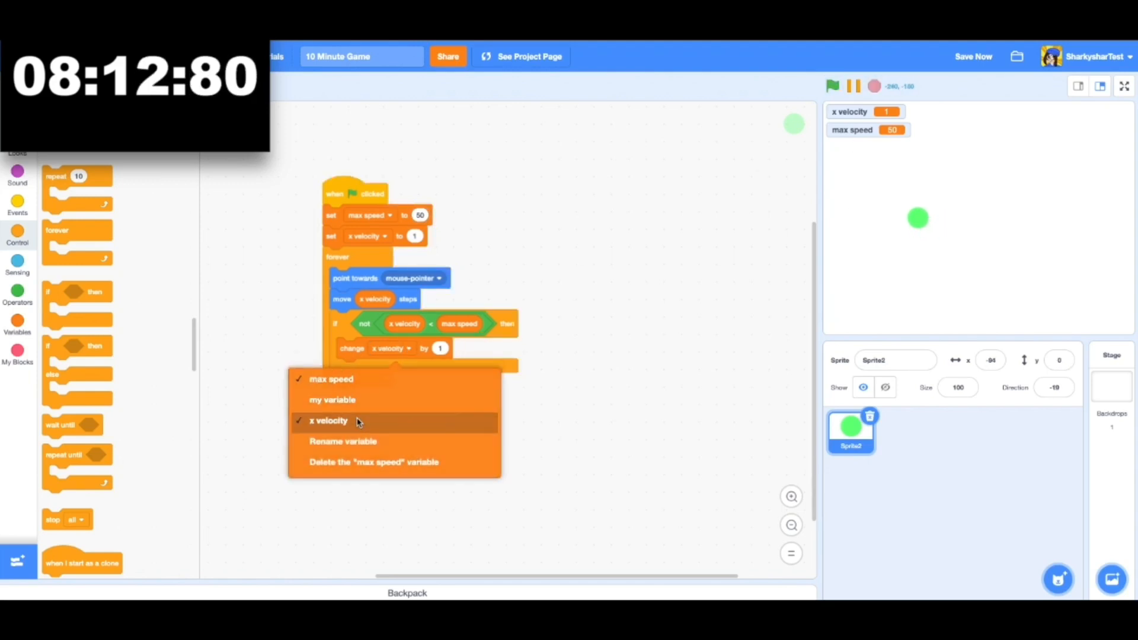
click(328, 420)
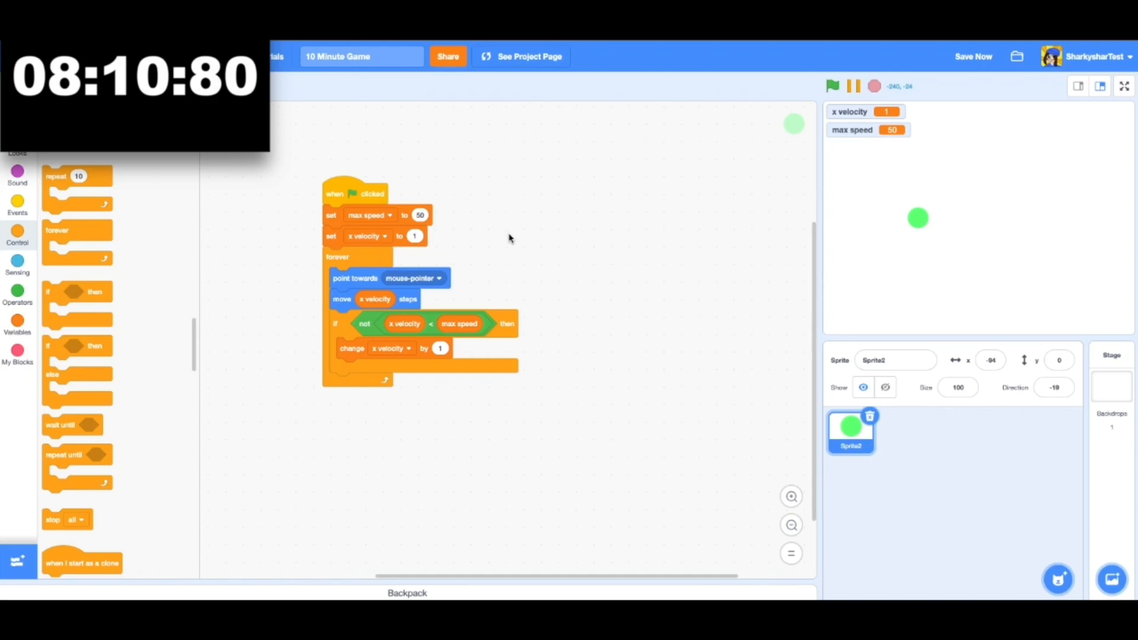
click(419, 215)
text(15)
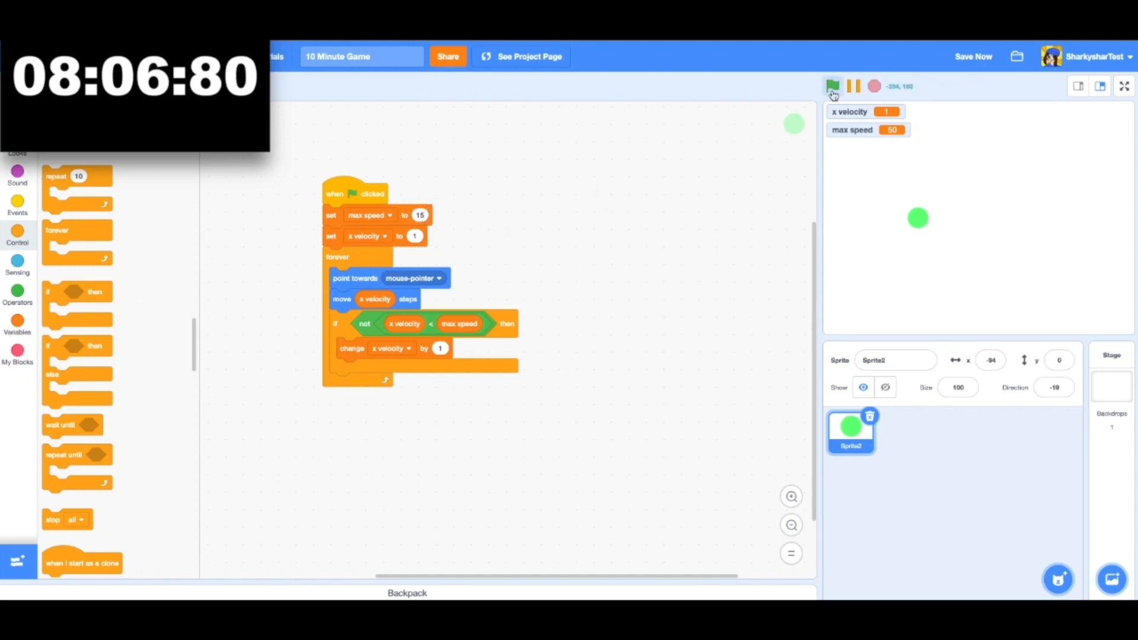
Remove the not so the if checks x velocity < max speed, test it, and start a second flag script
click(833, 87)
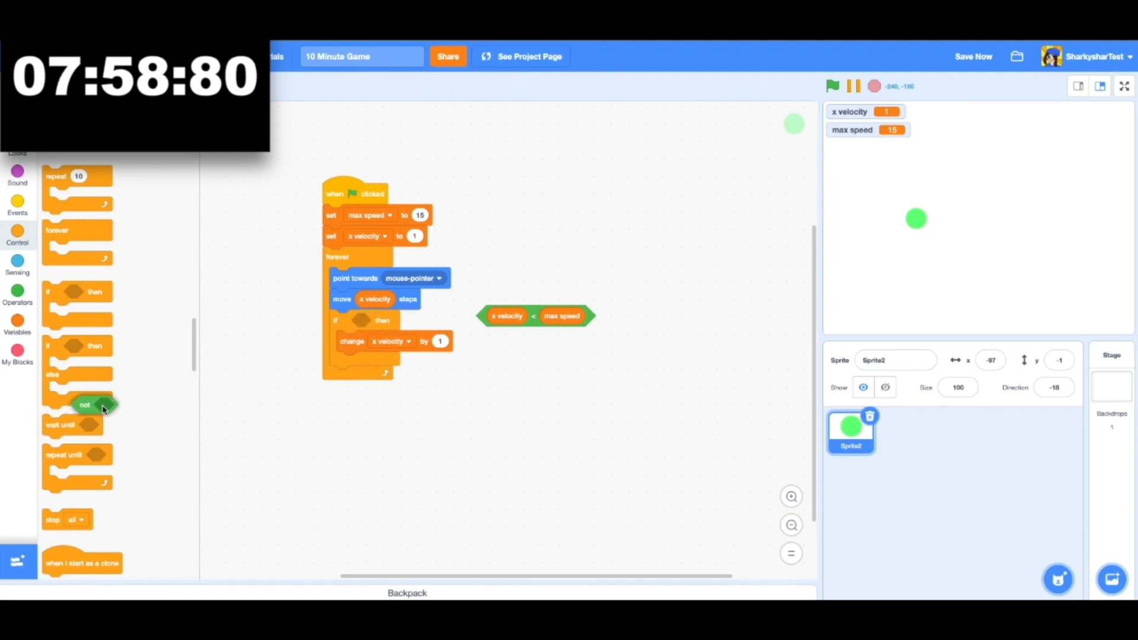
drag(536, 315, 413, 322)
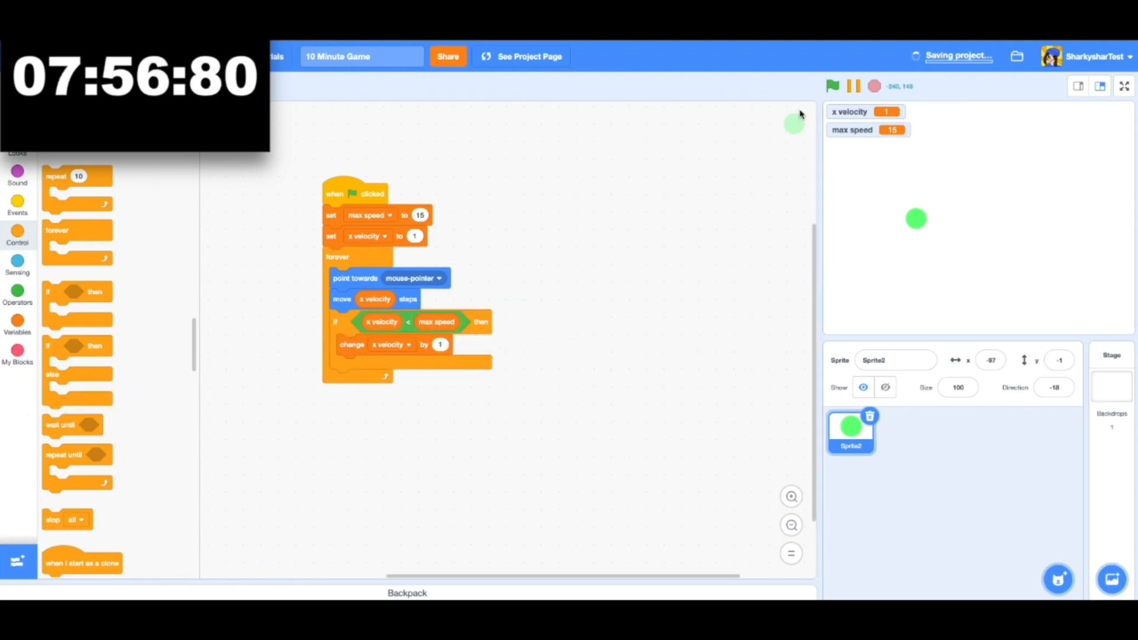
click(832, 85)
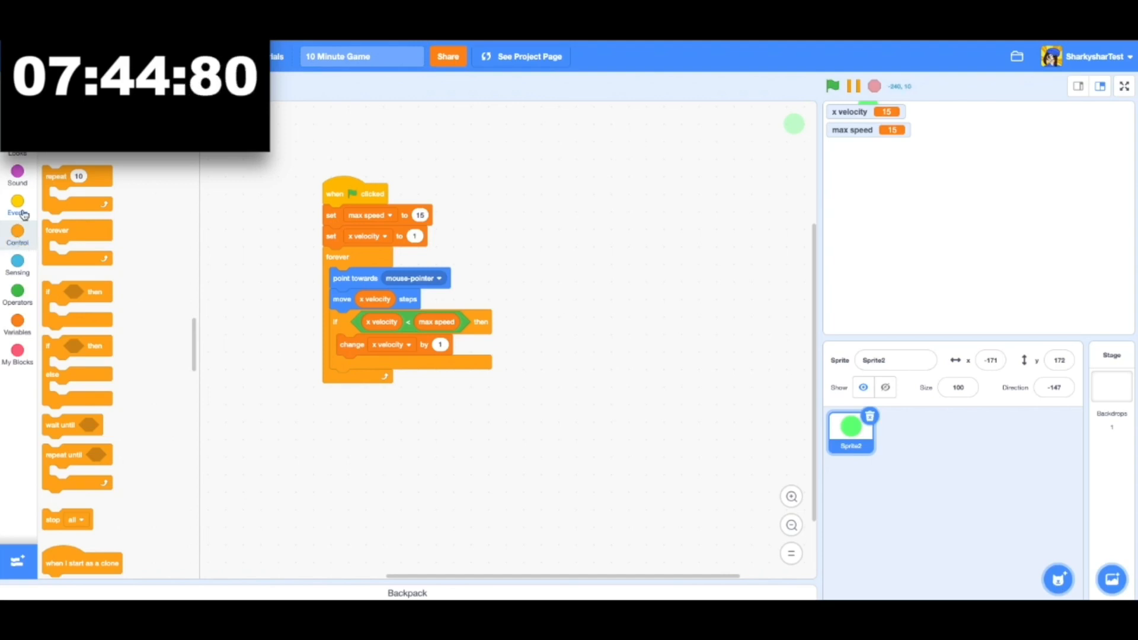
click(18, 206)
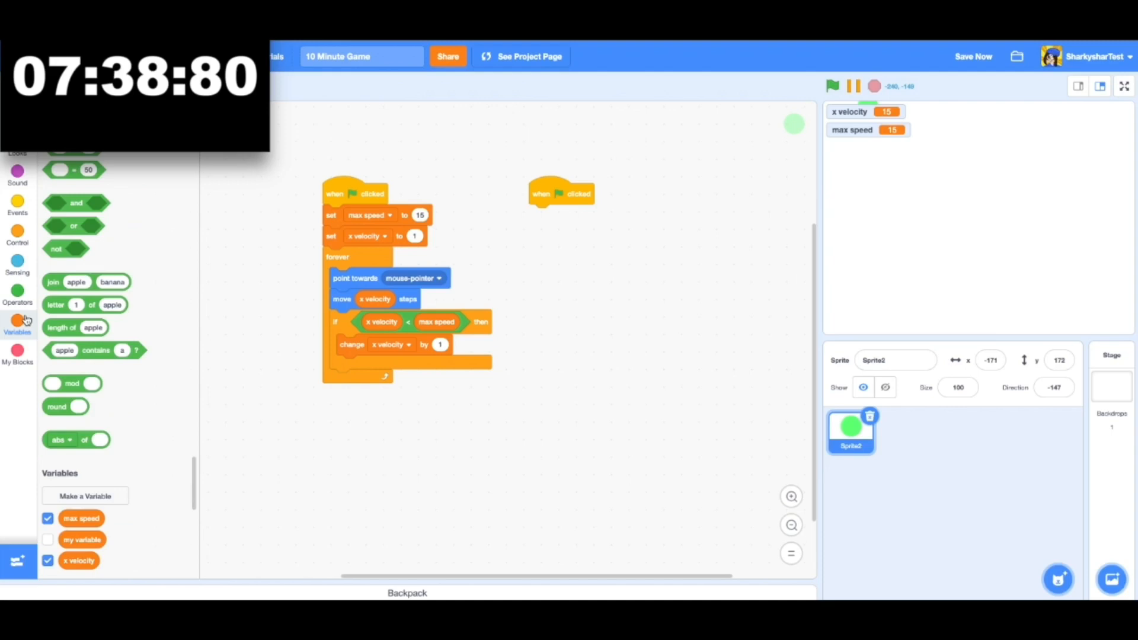
Create another variable and add an if block to the second flag script
click(86, 495)
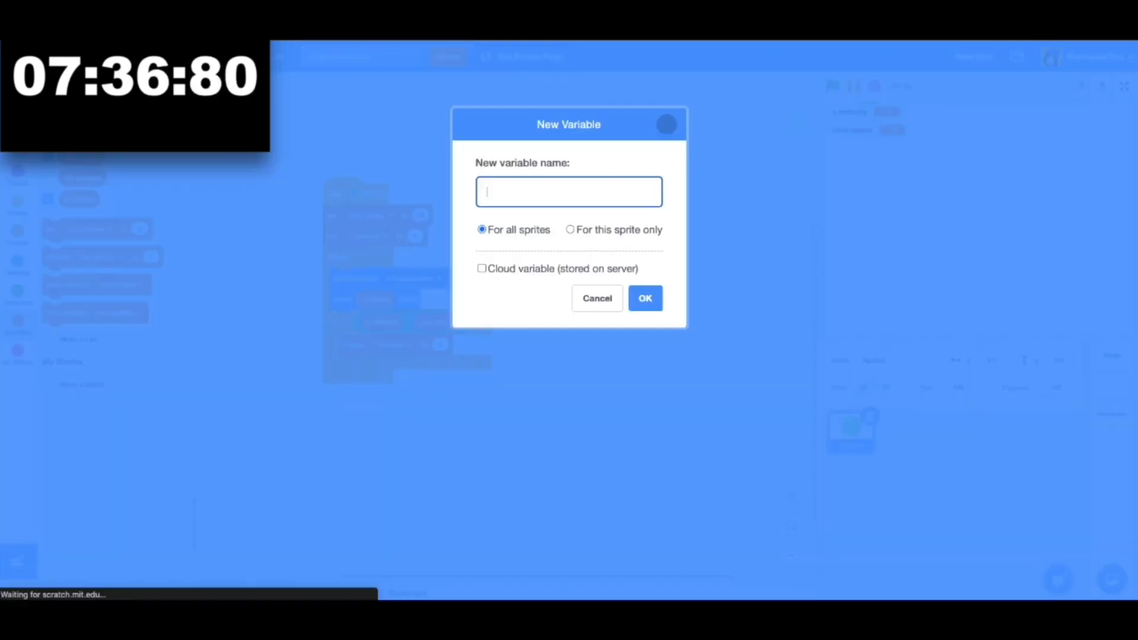
click(596, 297)
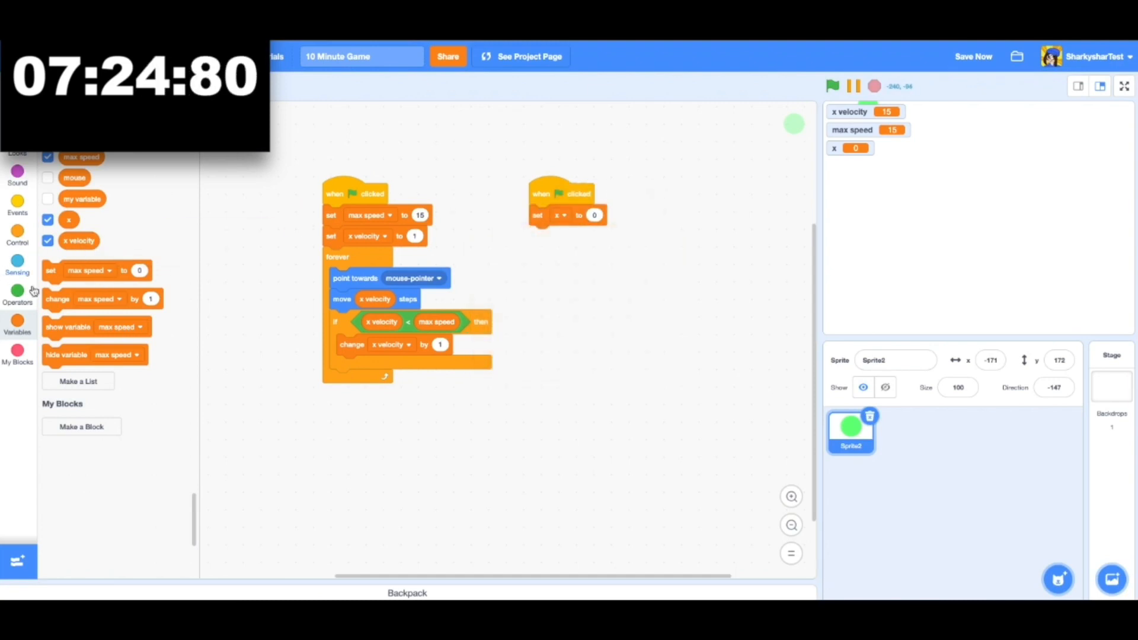
click(18, 263)
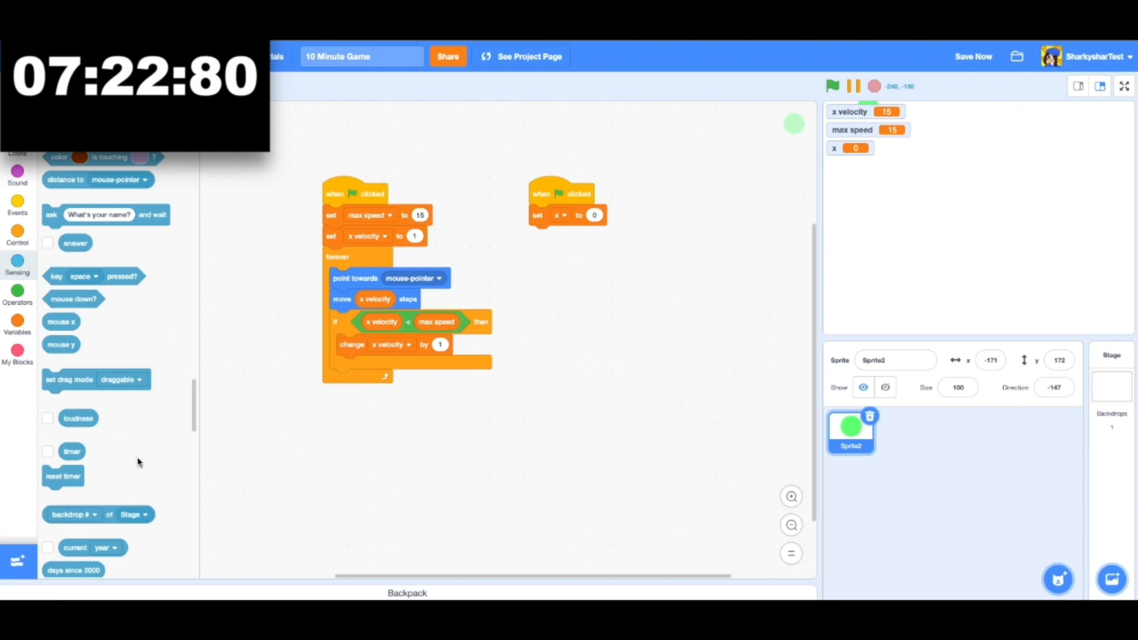
scroll(down, 3)
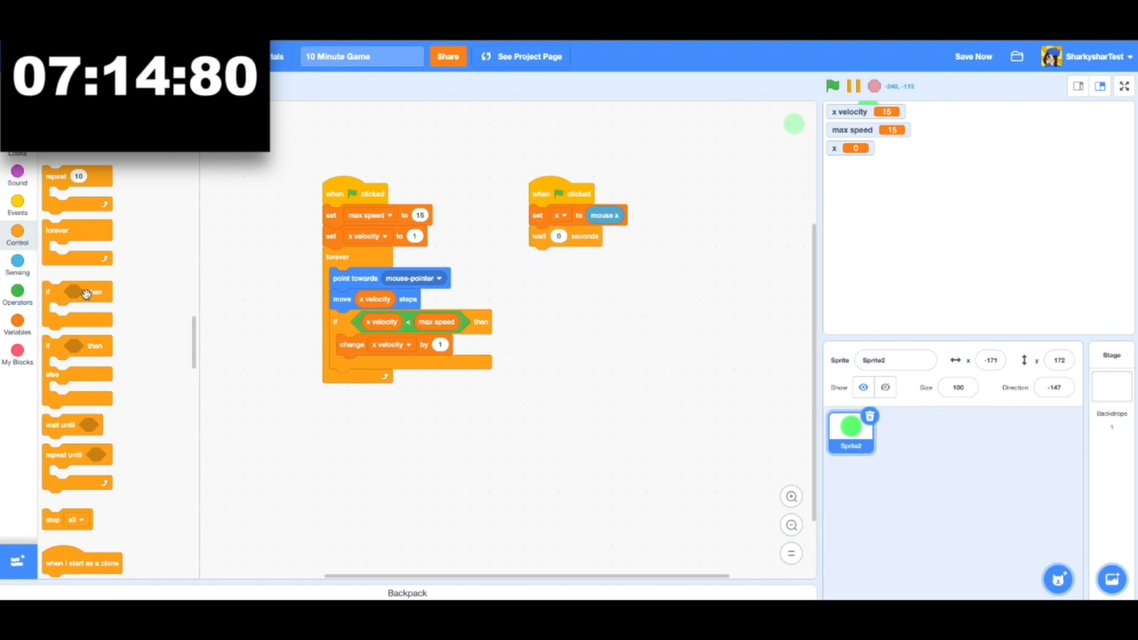
drag(76, 301, 562, 269)
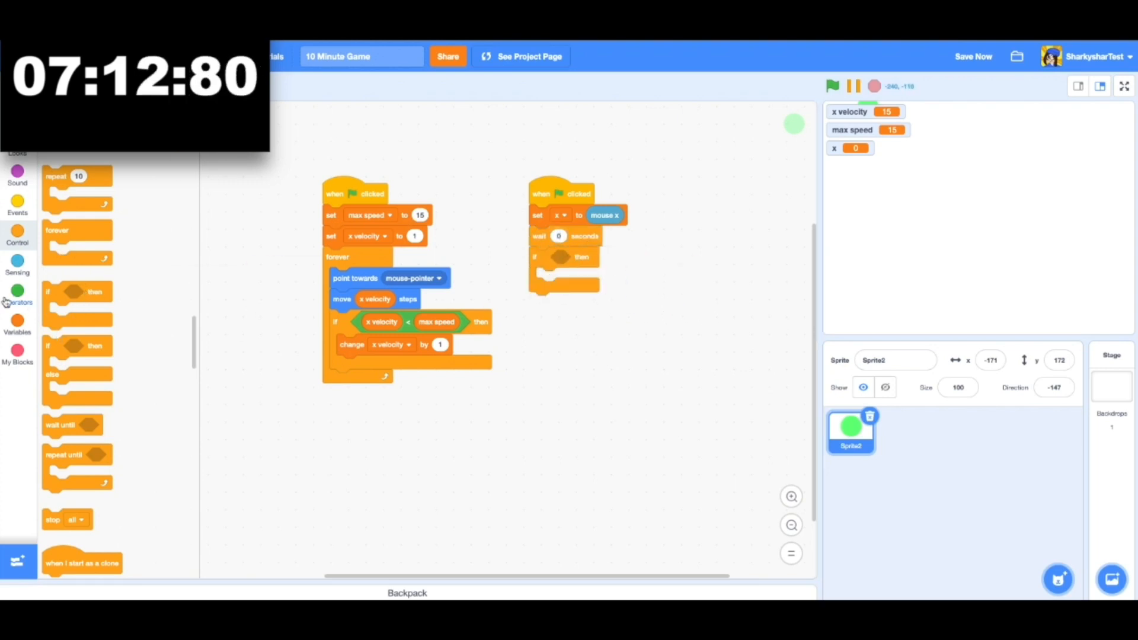
Build set x to mouse x, wait 0 seconds, and stop all when x = mouse x
click(16, 265)
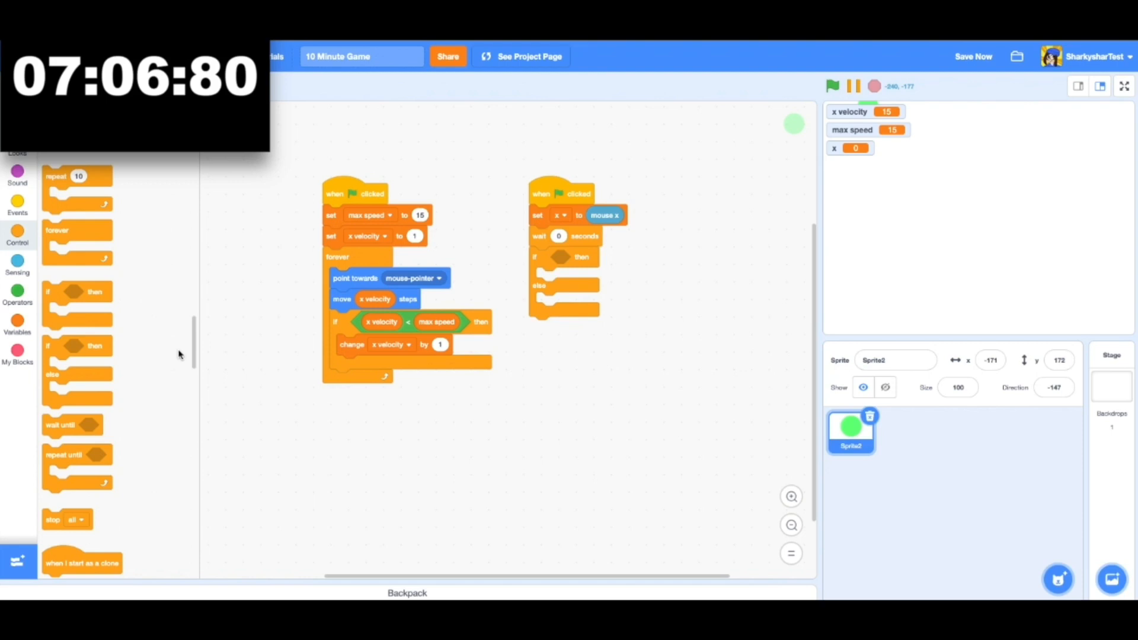
click(16, 294)
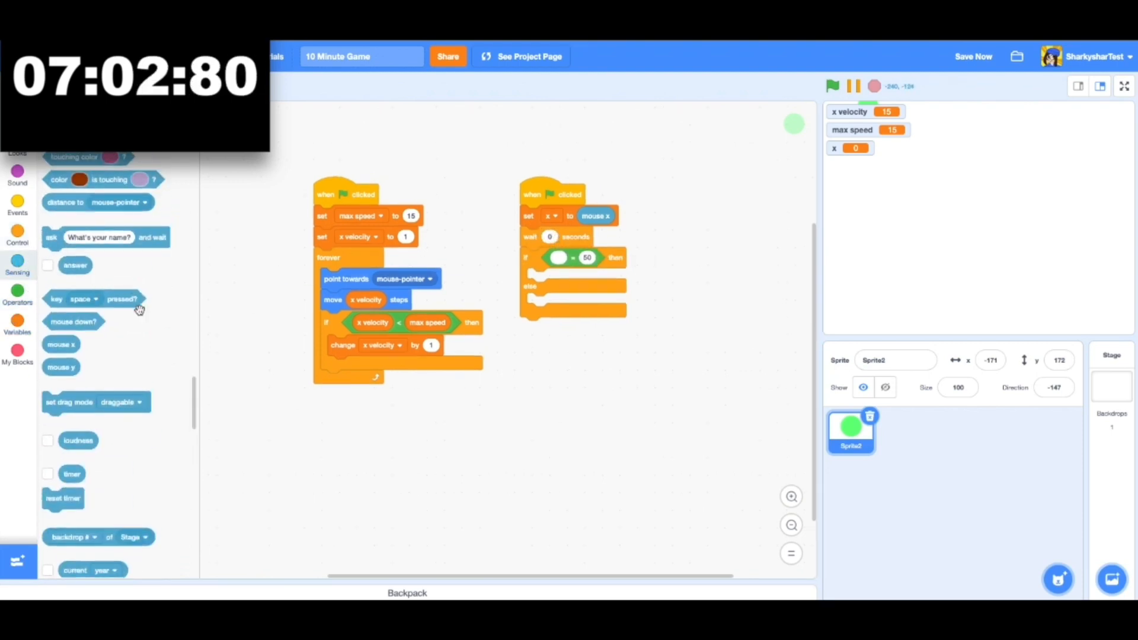
click(18, 323)
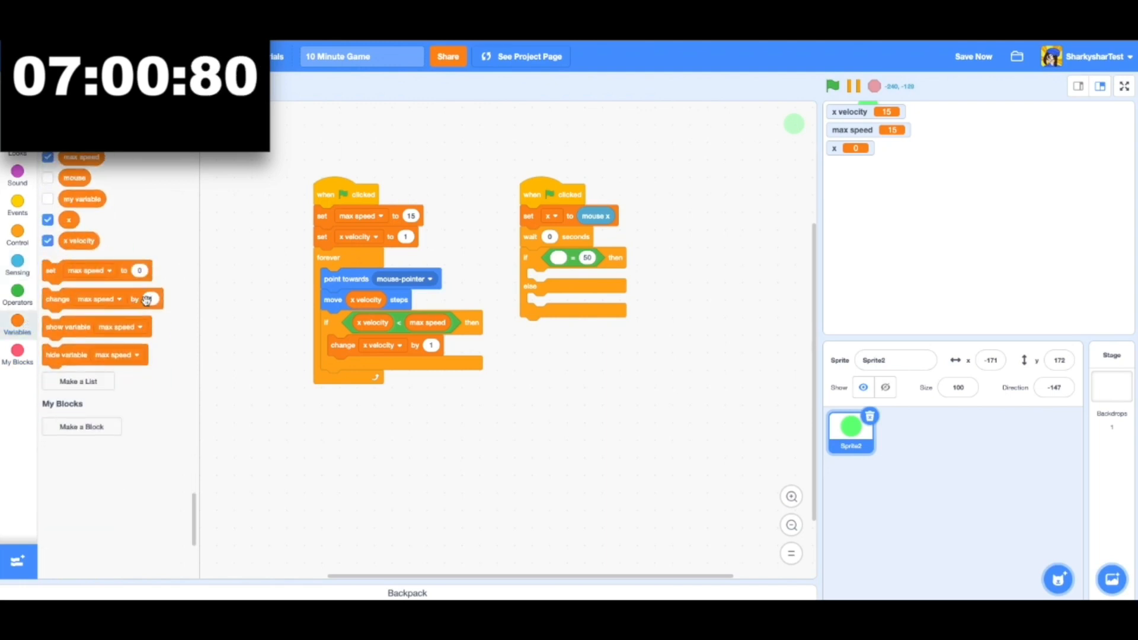
right_click(595, 216)
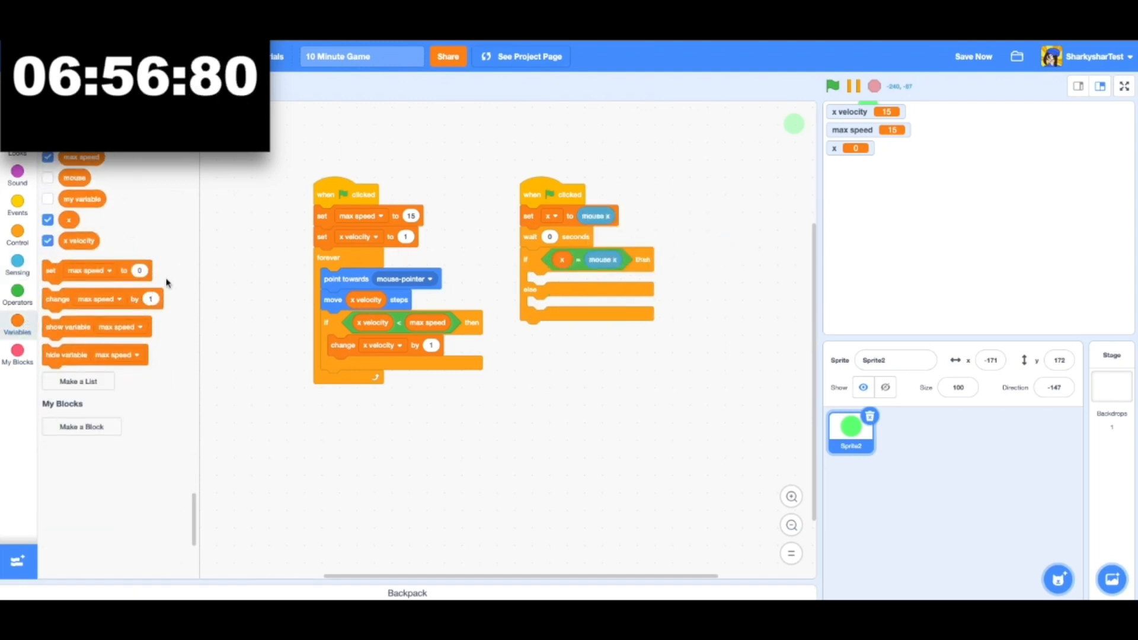
mouse_move(45, 270)
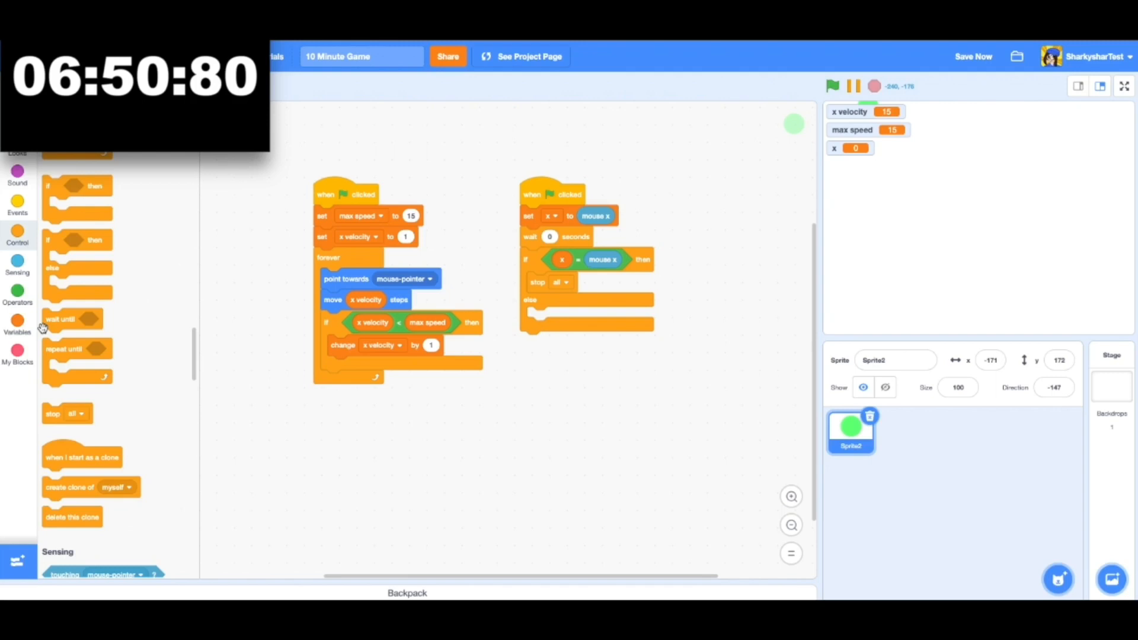
click(18, 325)
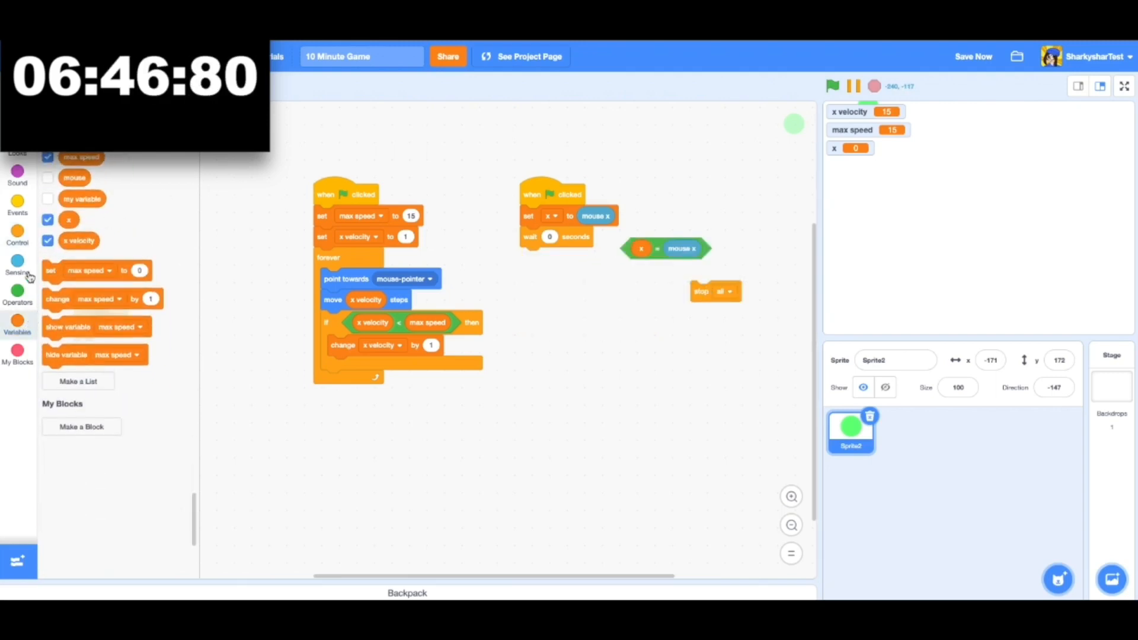
click(17, 233)
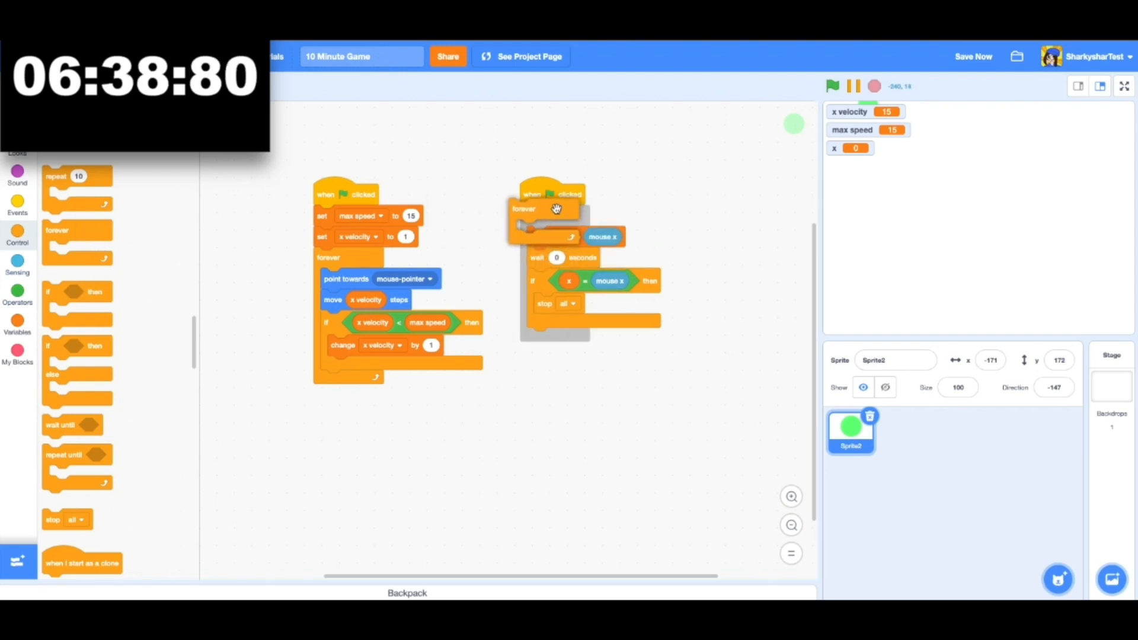
Loop the stop check forever, add a score variable, and start painting a new red sprite
click(832, 86)
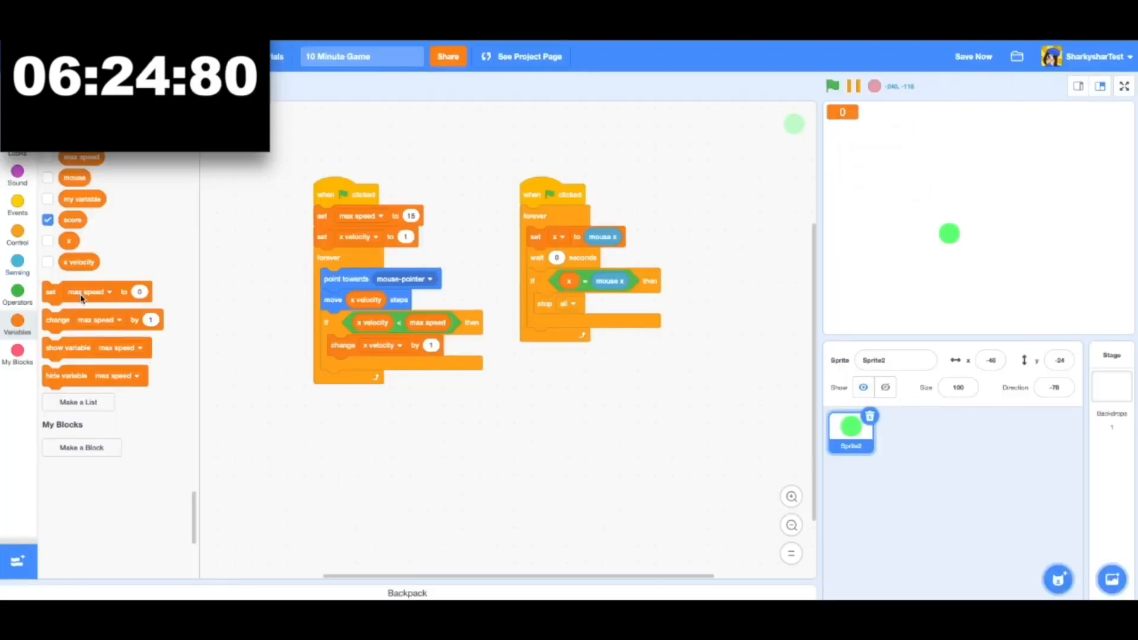
click(327, 431)
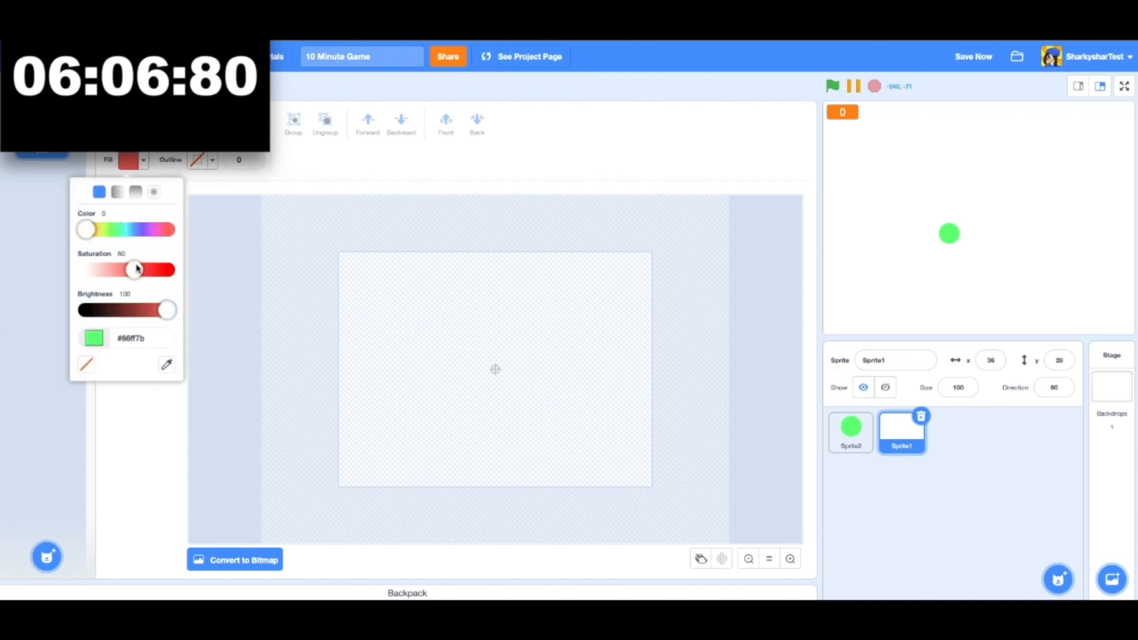
Draw a small red circle costume and give it a flag script showing it at x -194, y -144
drag(135, 269, 150, 270)
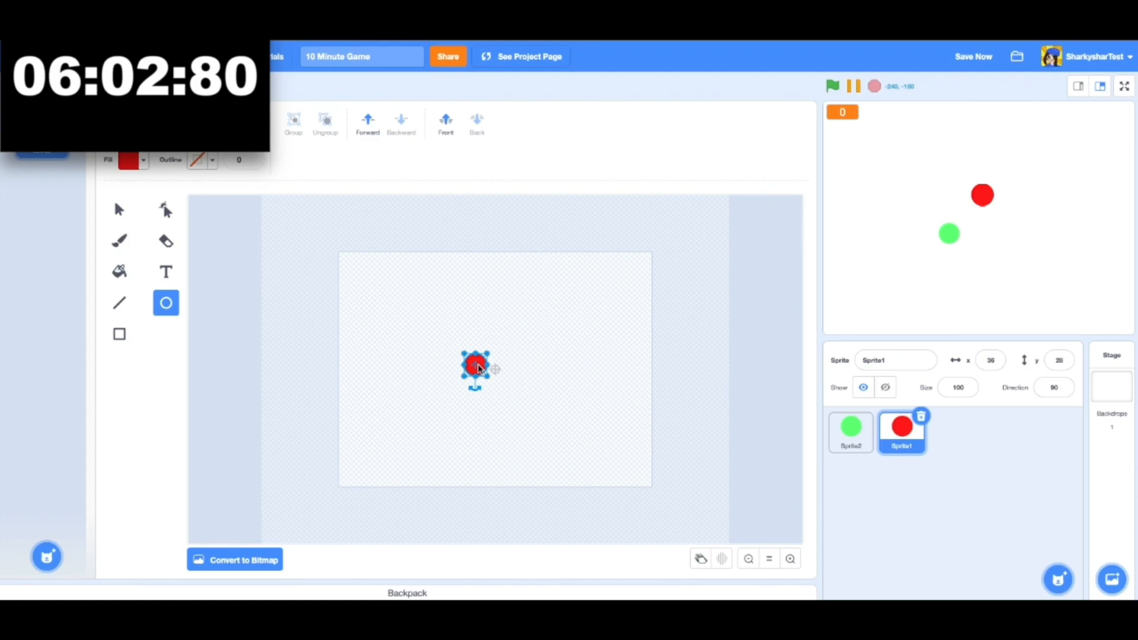
drag(475, 367, 496, 371)
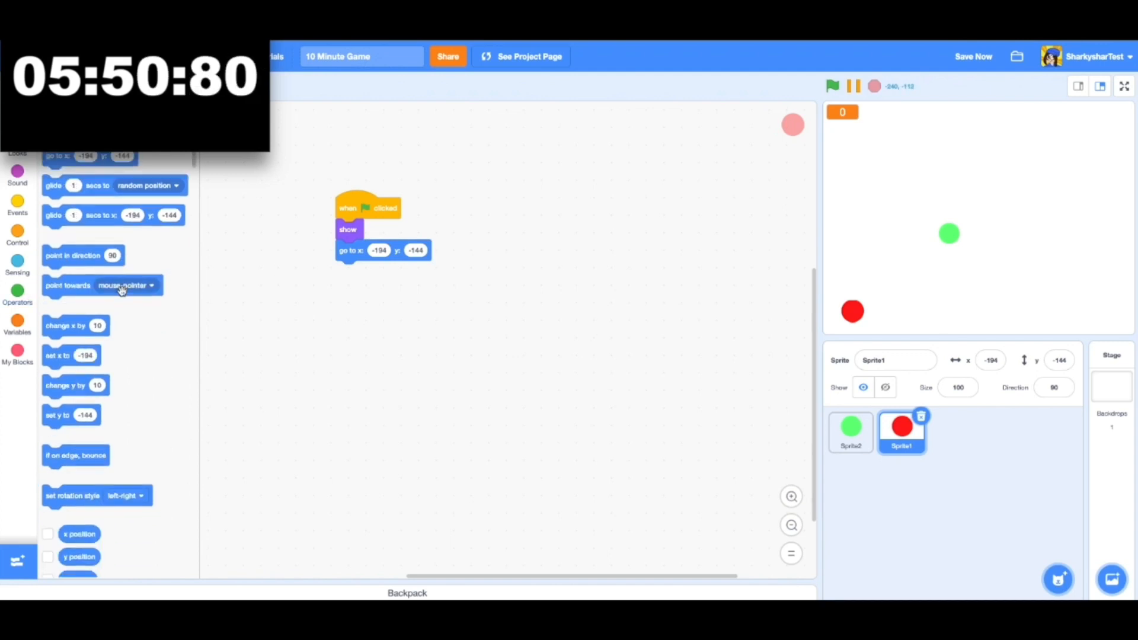
Point the enemy towards Sprite2, create 'max enemy', and set max speed 15 and enemy 1 at start
drag(102, 286, 403, 306)
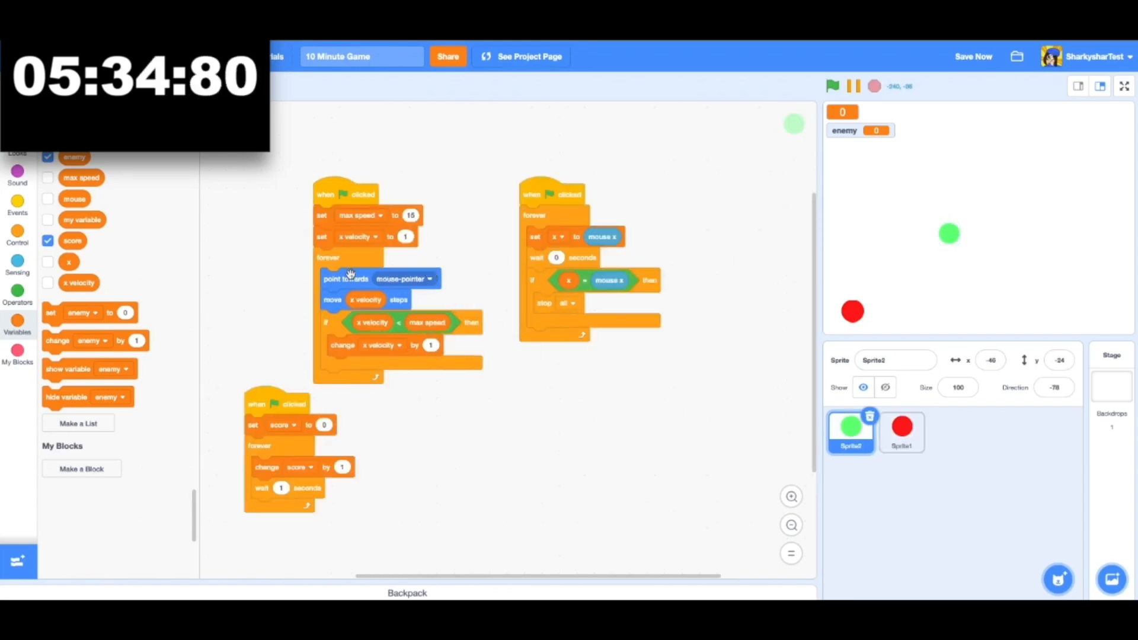
click(901, 428)
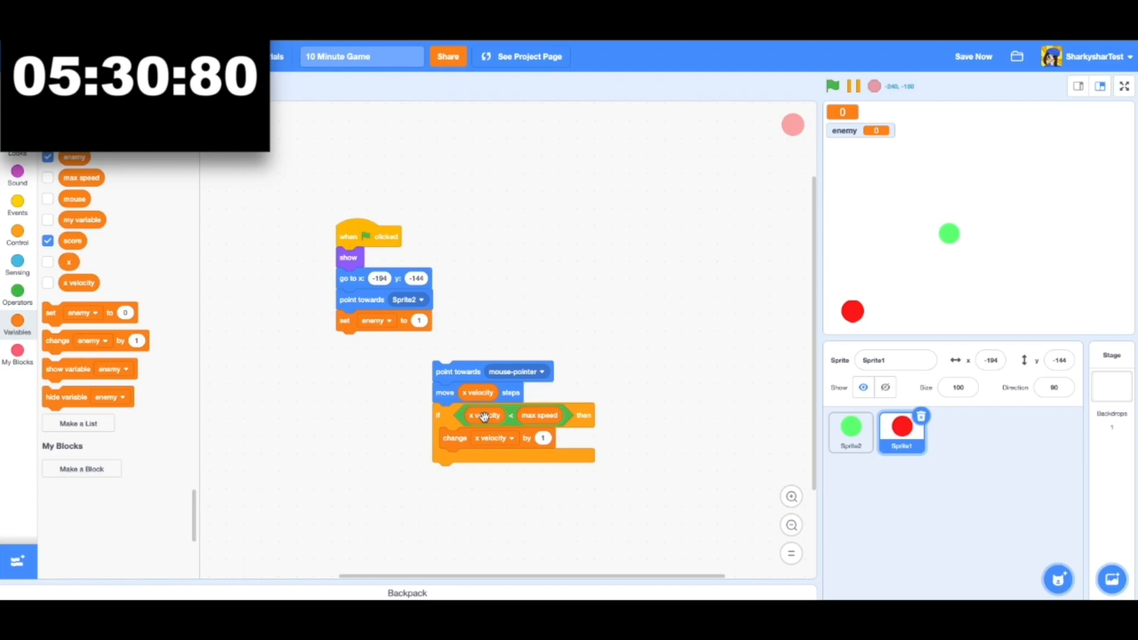
text(max e)
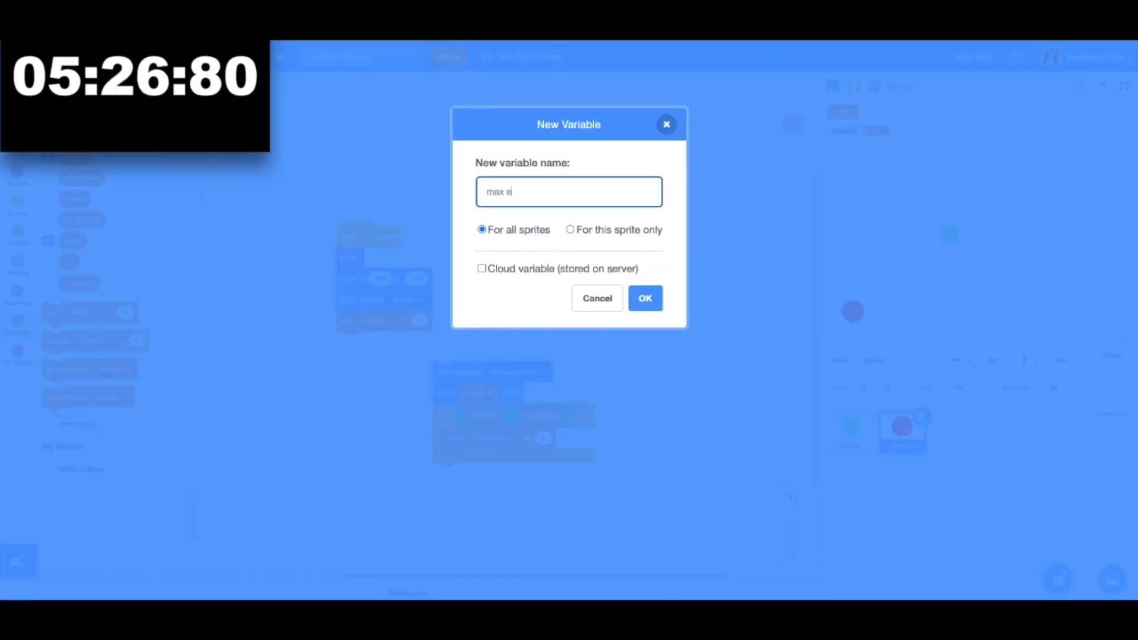
click(645, 298)
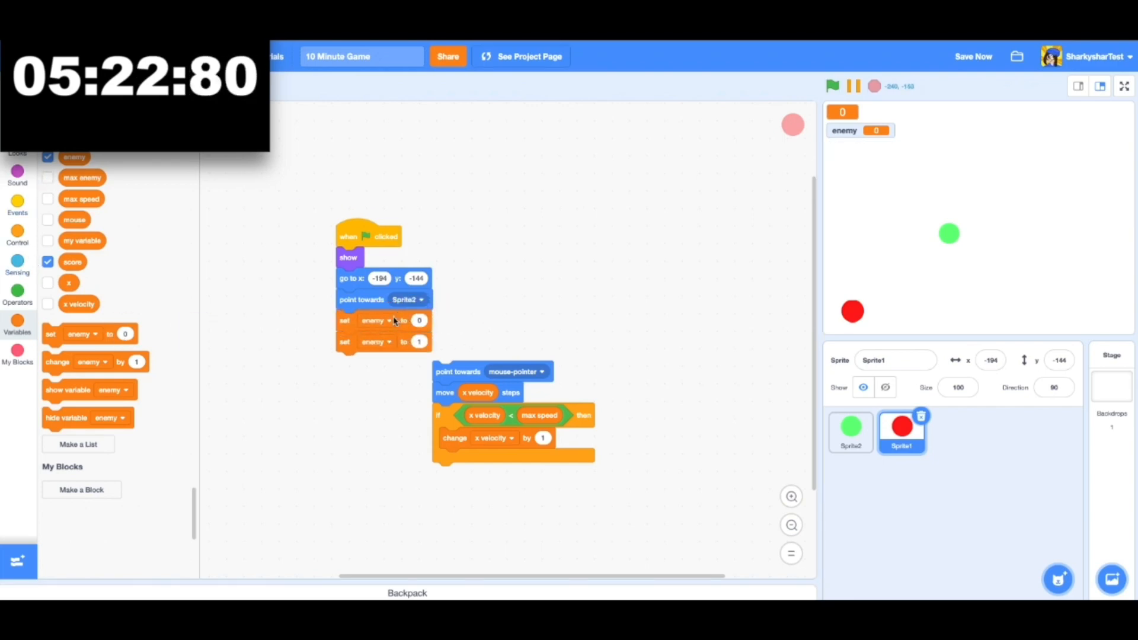
click(377, 320)
text(15)
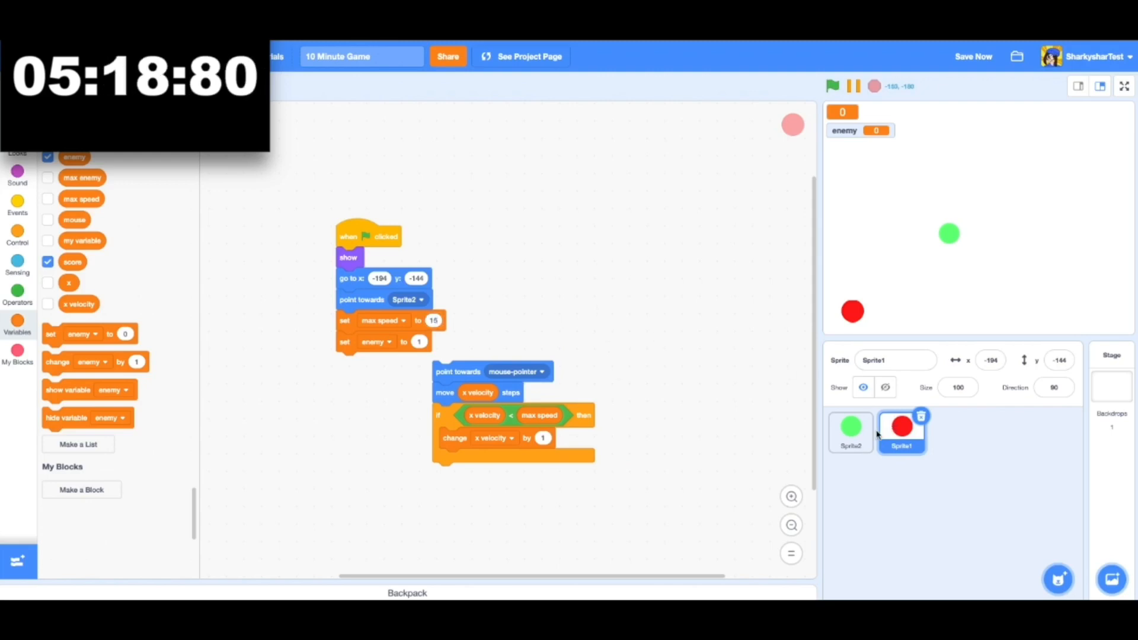
On the green player, duplicate the score script and reattach its loop under a new flag hat
click(851, 432)
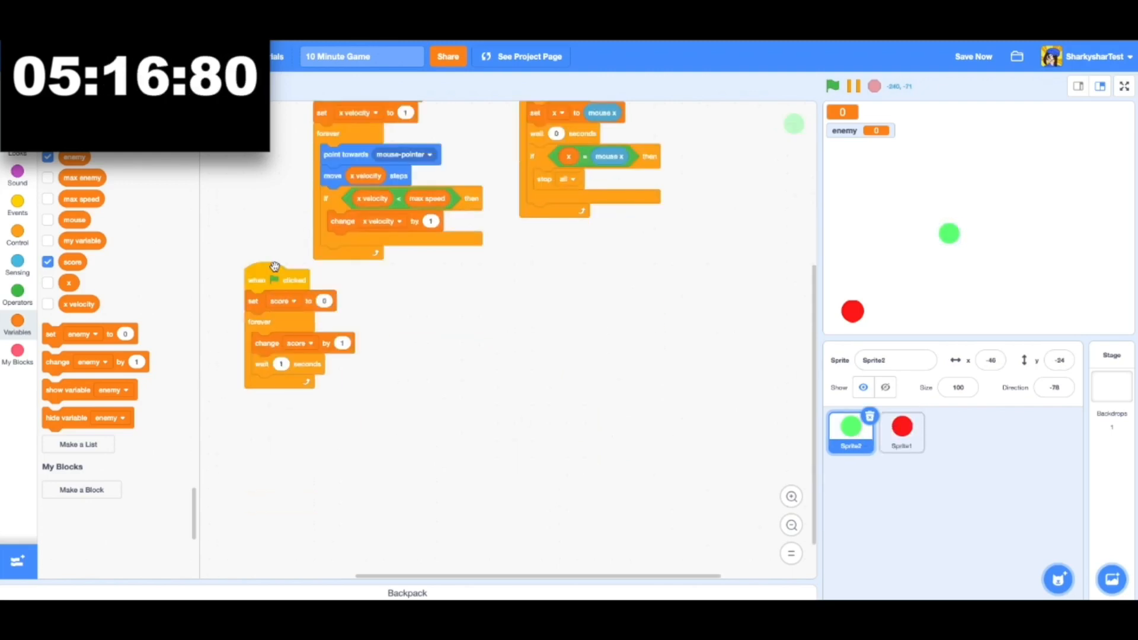
drag(274, 280, 421, 377)
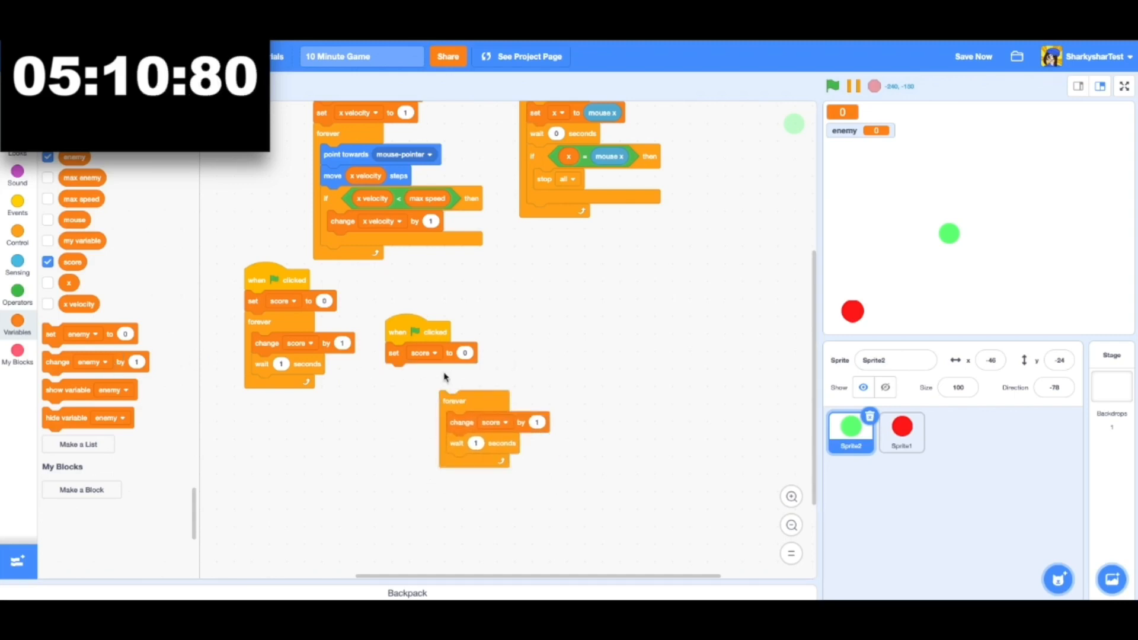
drag(454, 400, 403, 352)
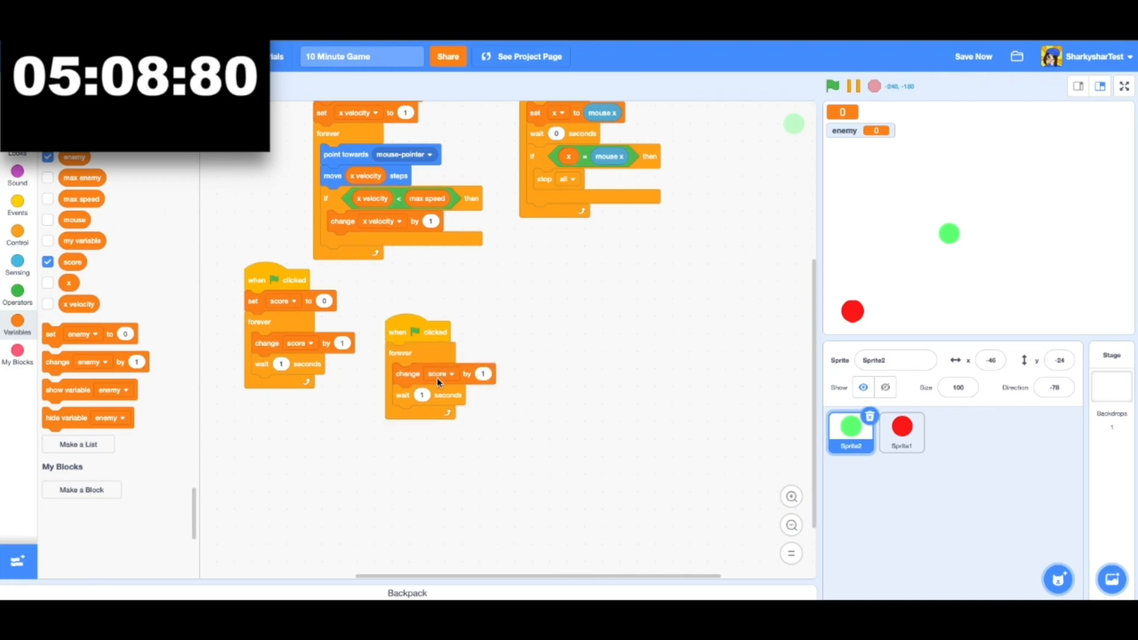
Change the copy to raise max enemy and max speed by 2 each second, then select the enemy sprite
click(441, 374)
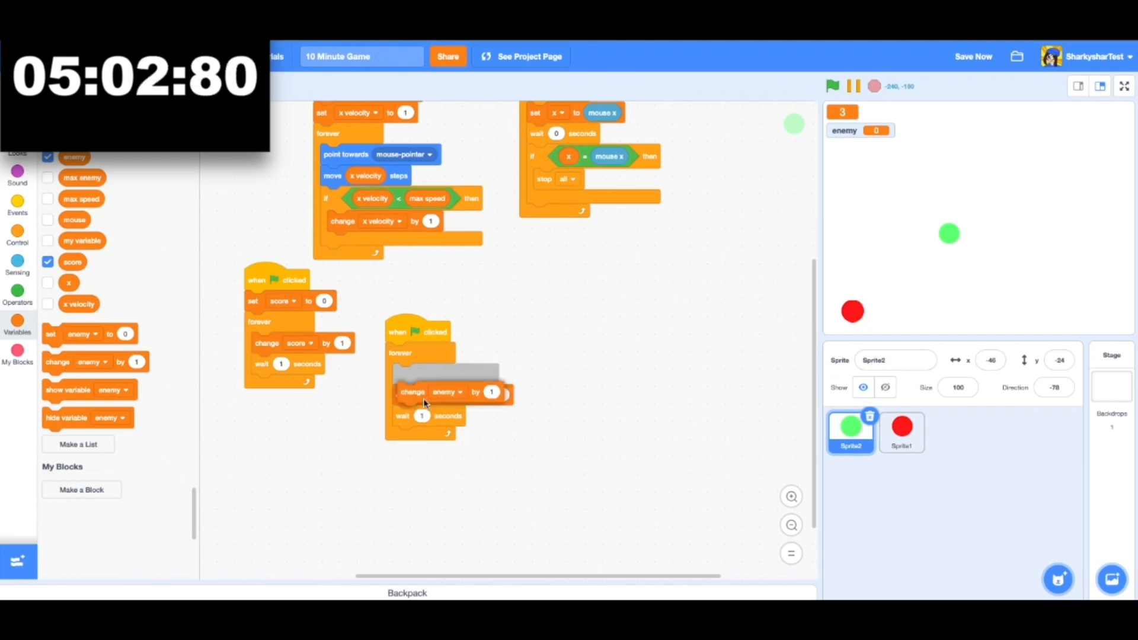
click(446, 393)
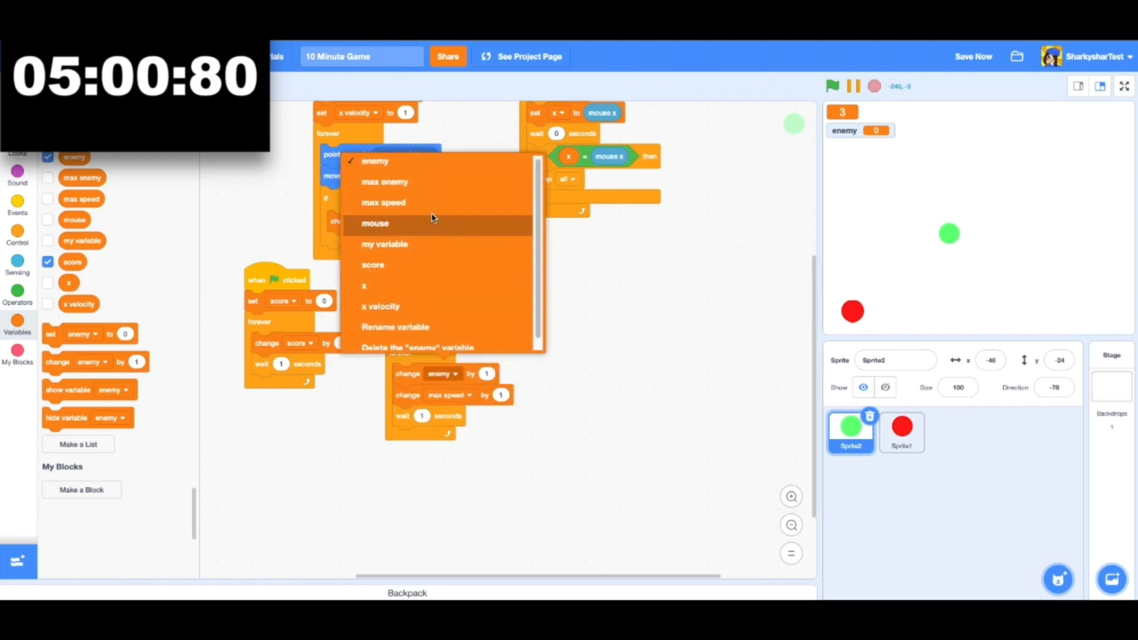
click(384, 181)
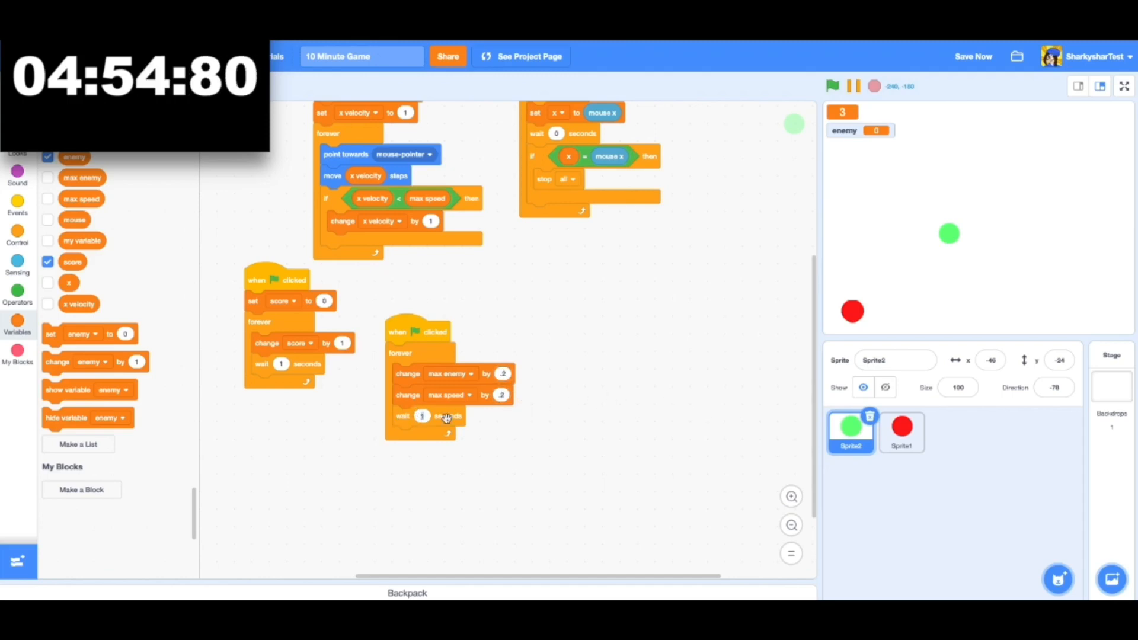
click(901, 432)
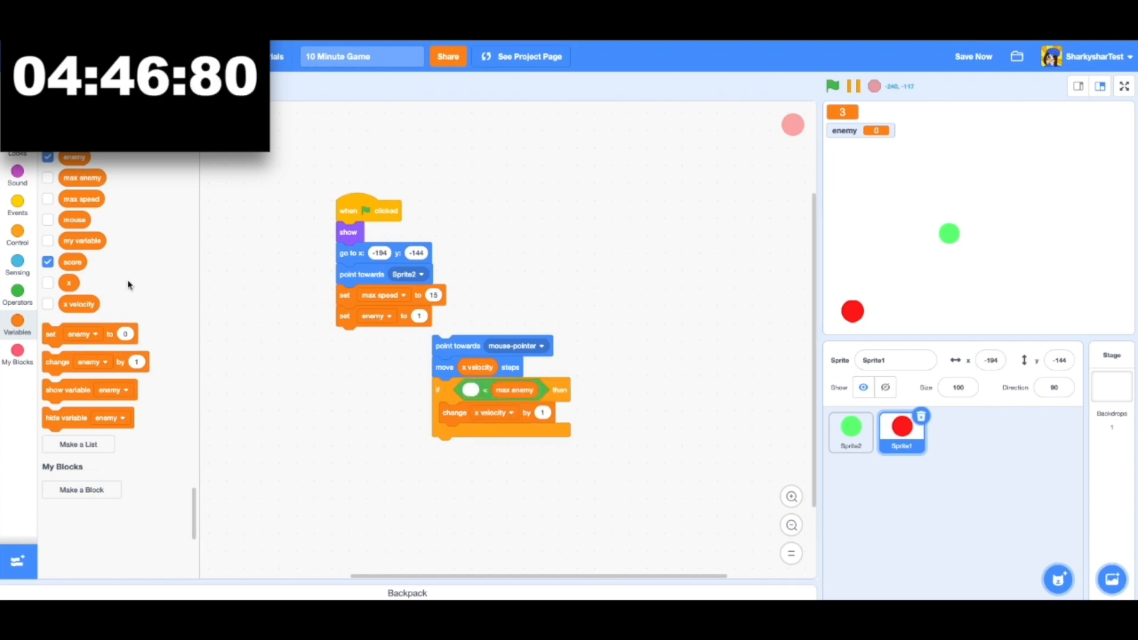
Wrap move (enemy) steps and the enemy-below-max speed-up in a repeat 30 loop
drag(82, 198, 211, 331)
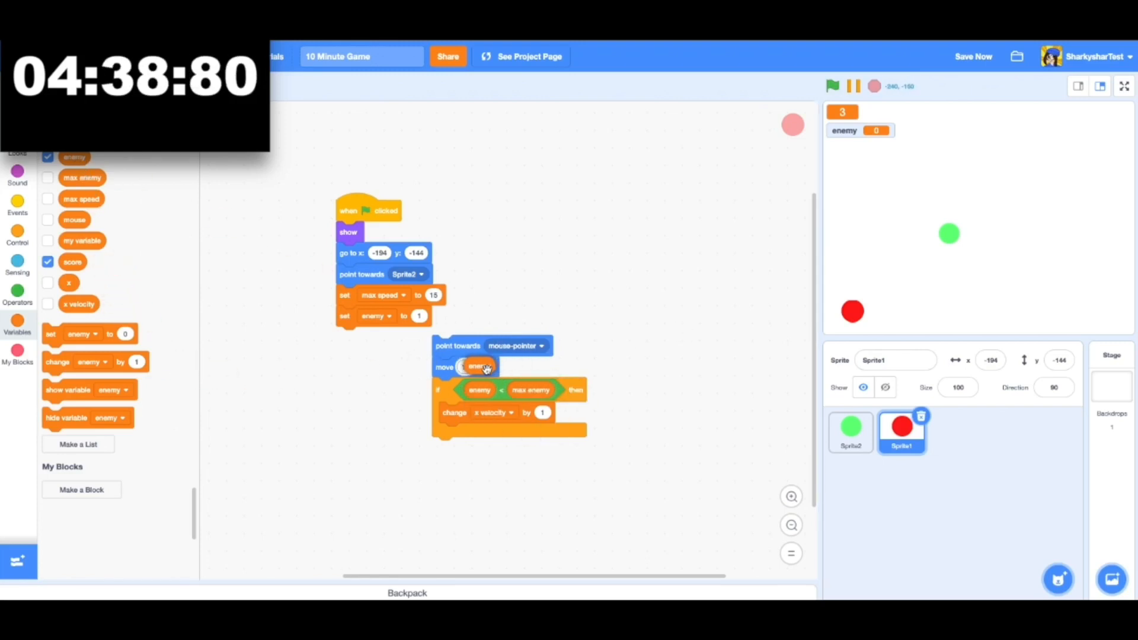
click(510, 402)
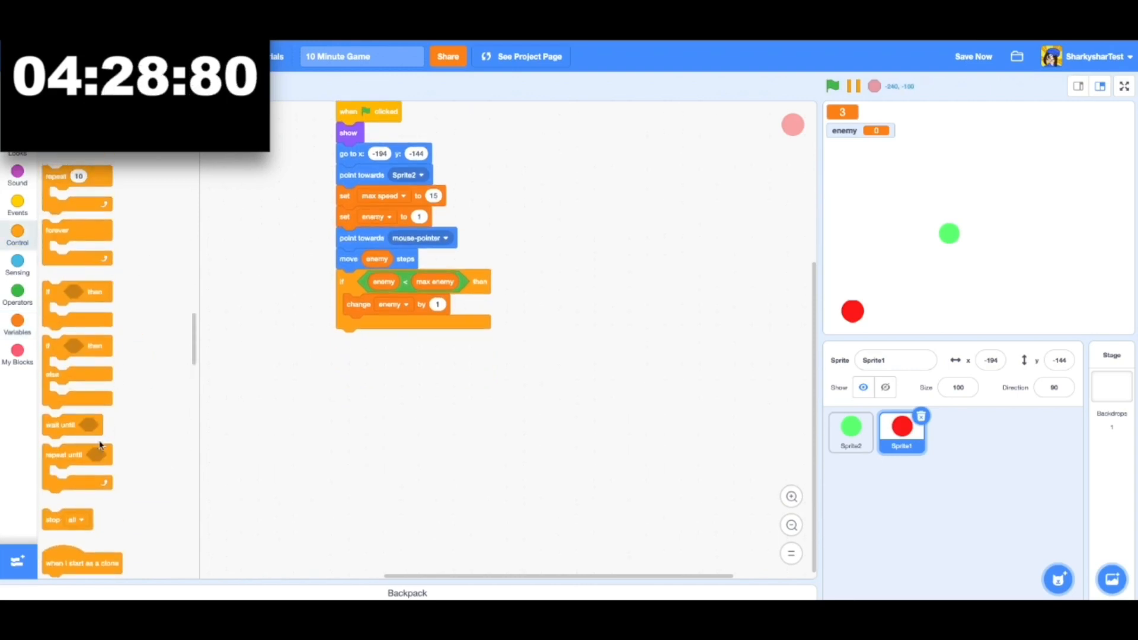
drag(77, 454, 334, 363)
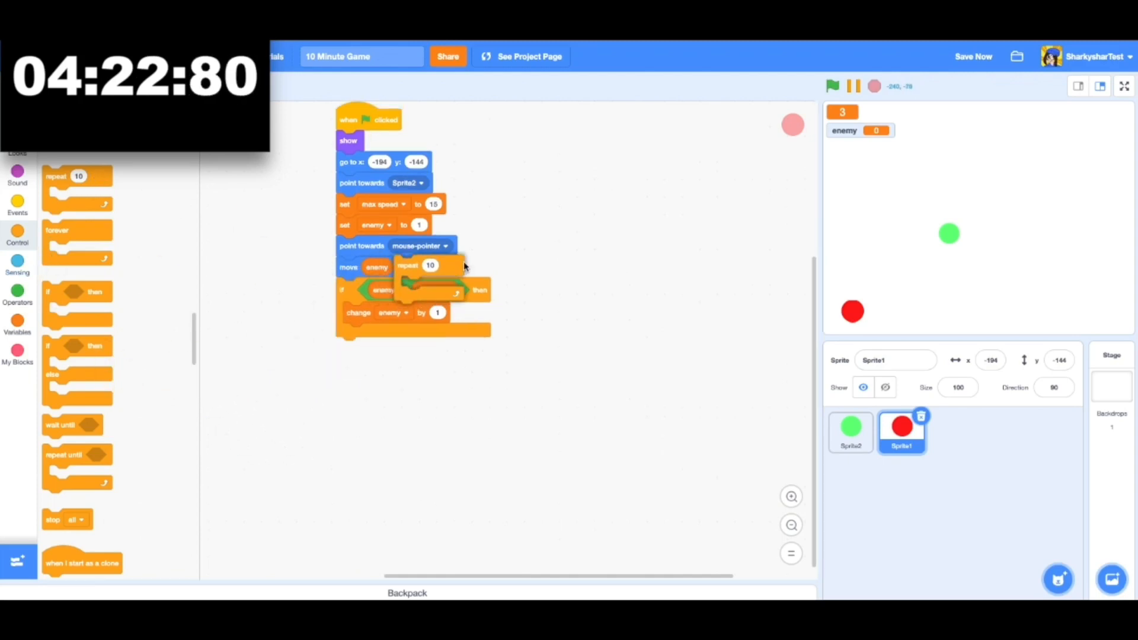
drag(428, 265, 559, 242)
text(30)
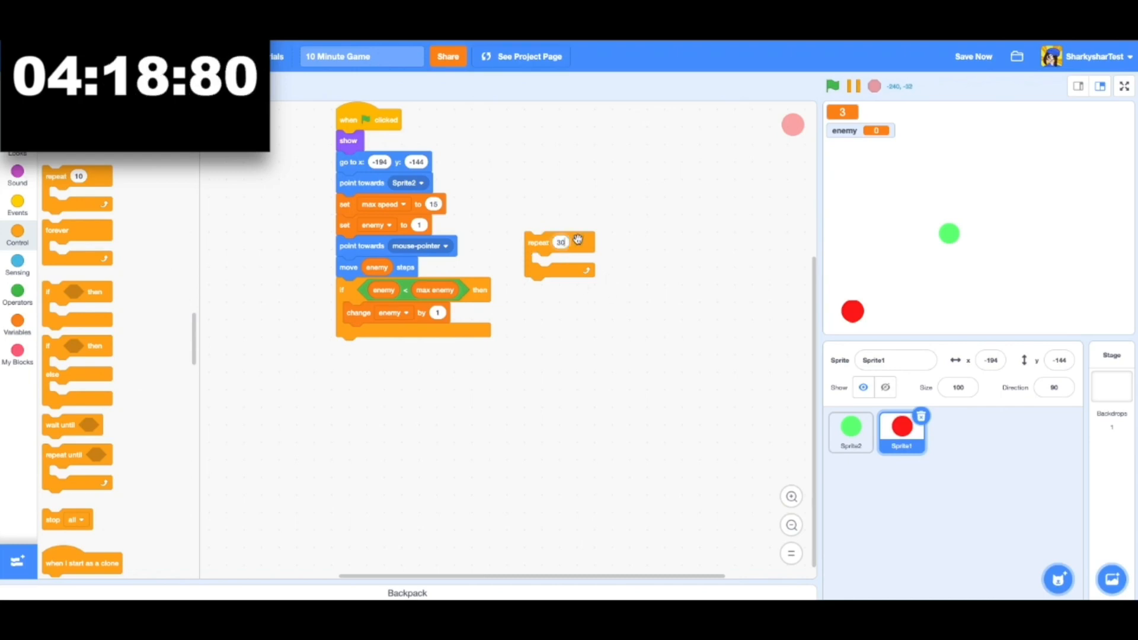
drag(558, 242, 377, 246)
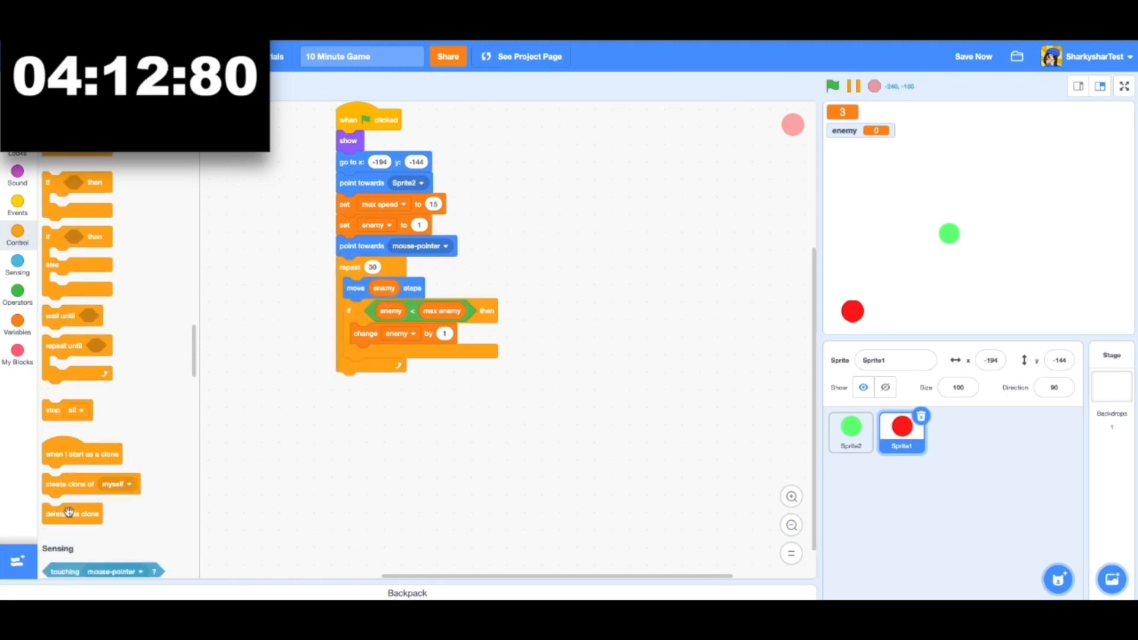
Add create clone of myself after the repeat loop
drag(73, 484, 384, 382)
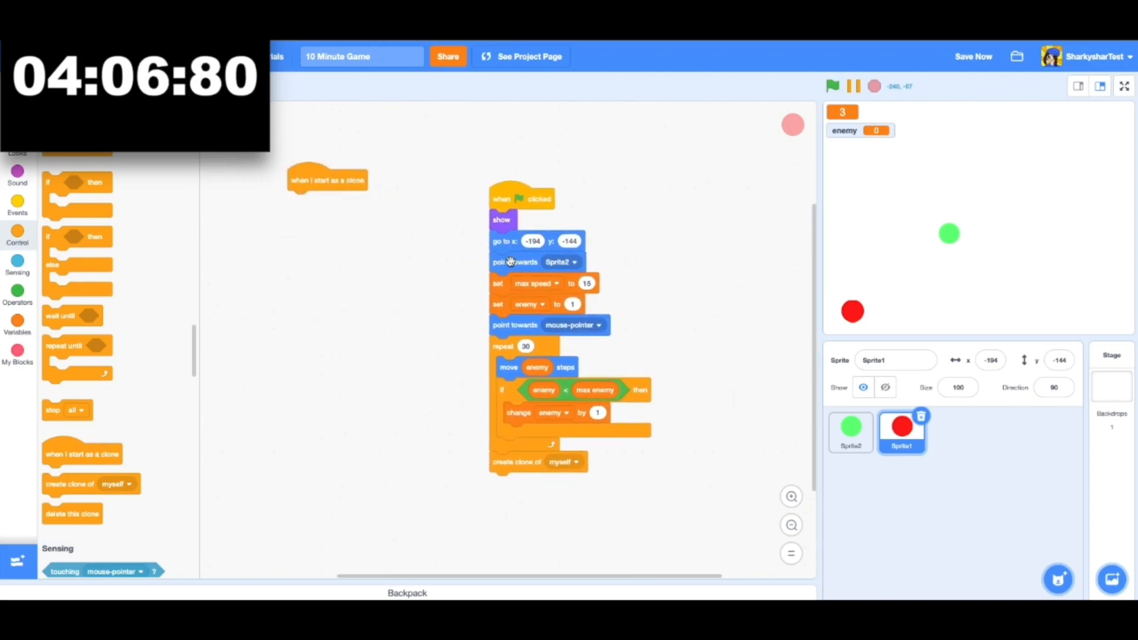
Fill the when-I-start-as-a-clone script with the chase blocks and run a test
drag(503, 345, 558, 357)
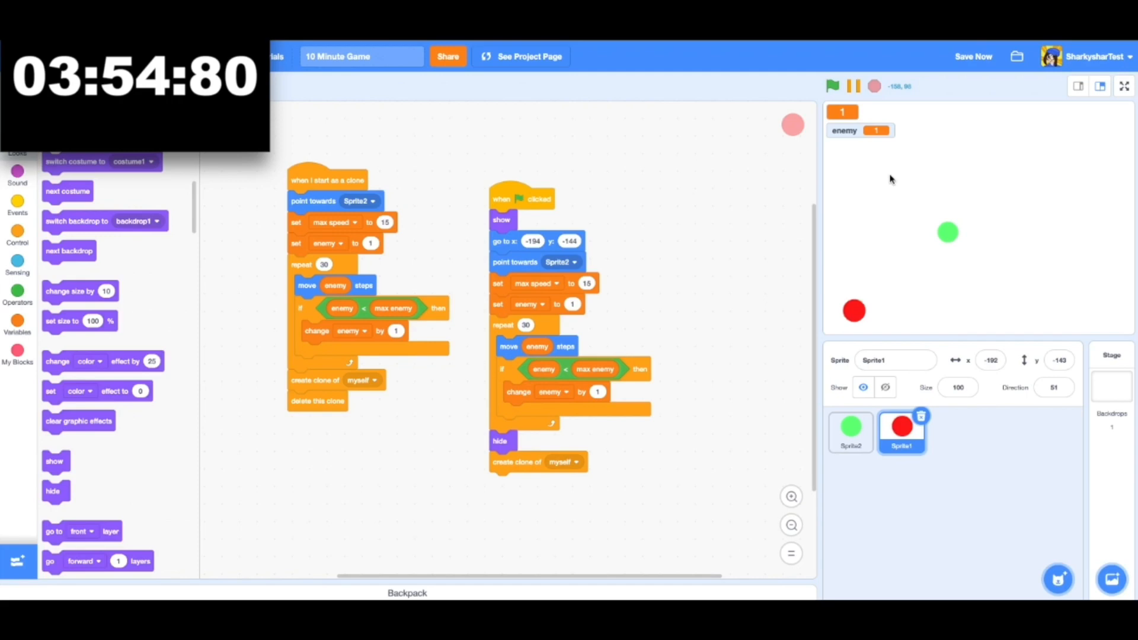
click(832, 85)
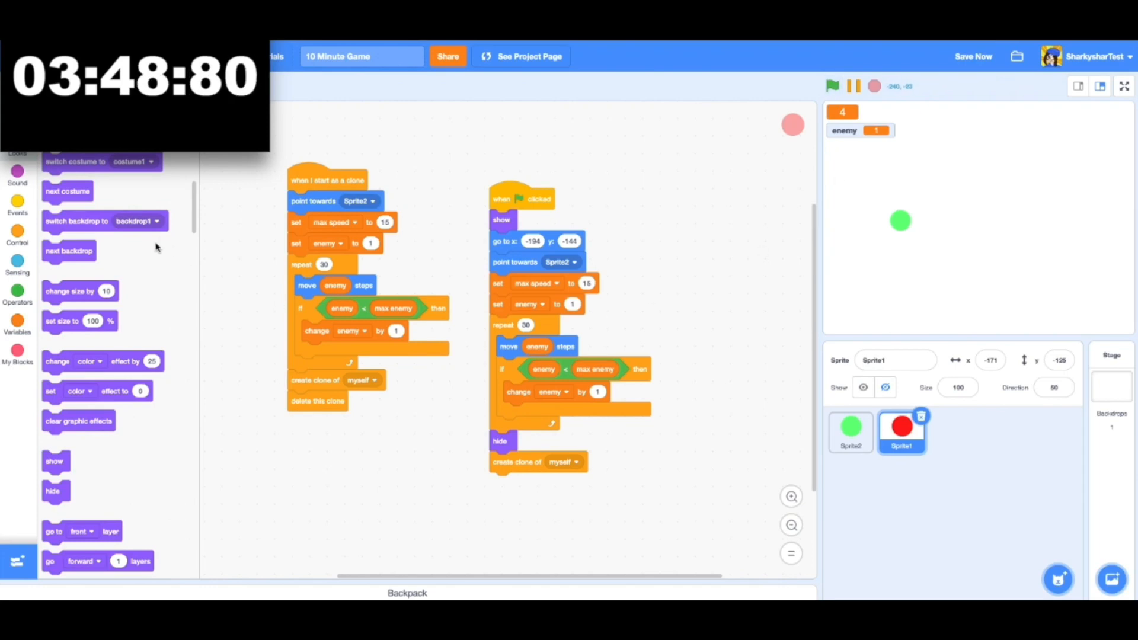
Test the enemy start script setting max enemy to 15, then select Sprite2 for a new script
click(832, 85)
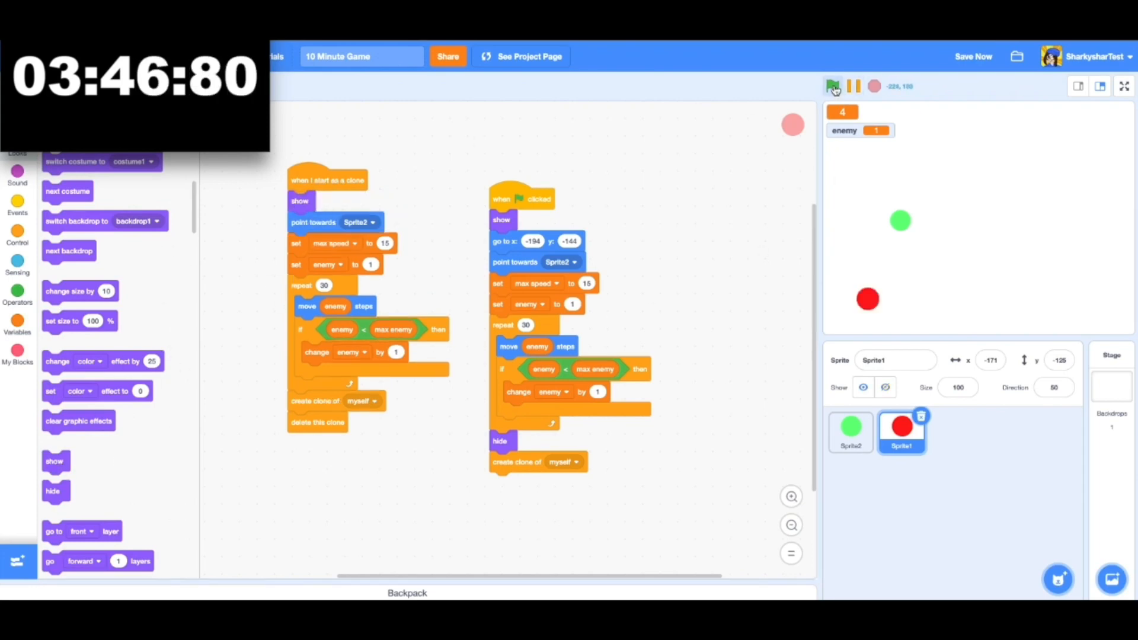
click(832, 85)
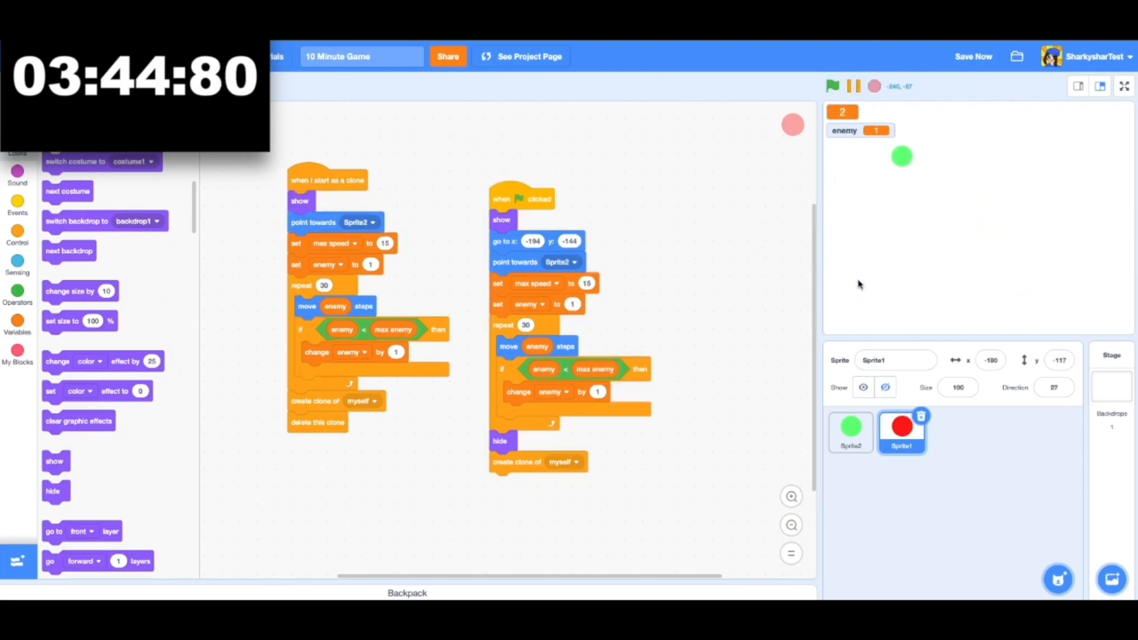
mouse_move(697, 308)
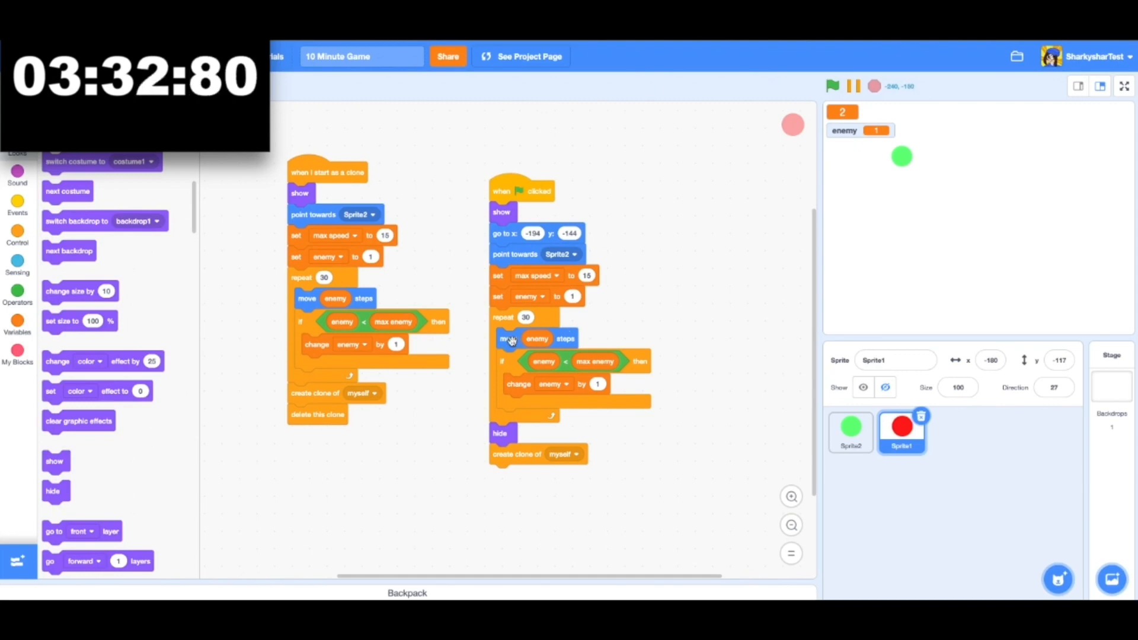
mouse_move(551, 367)
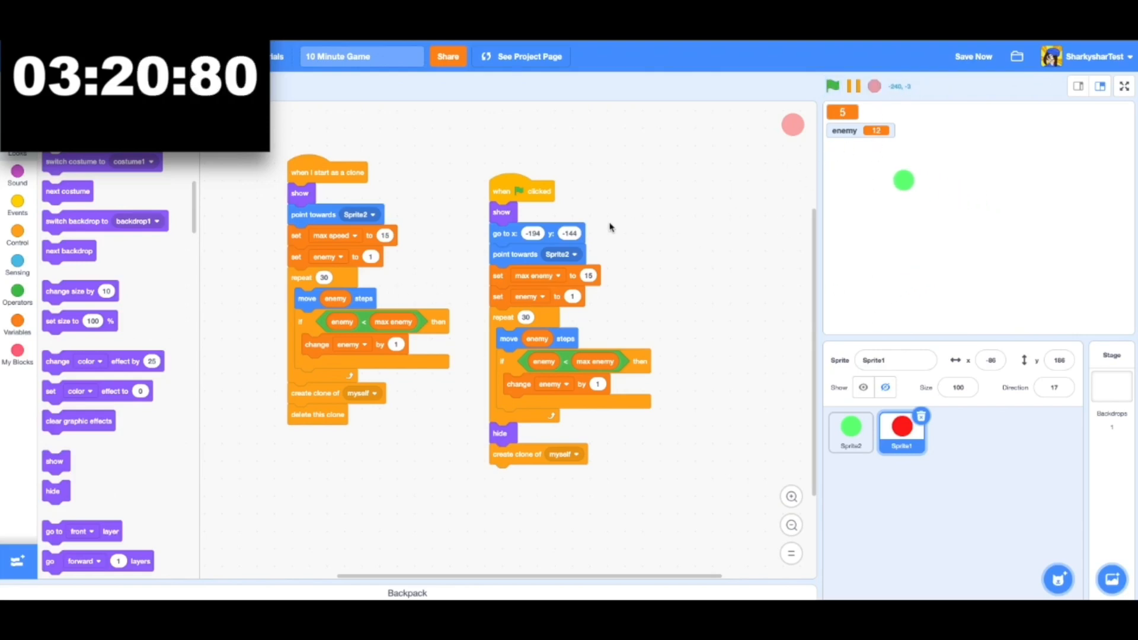
click(851, 432)
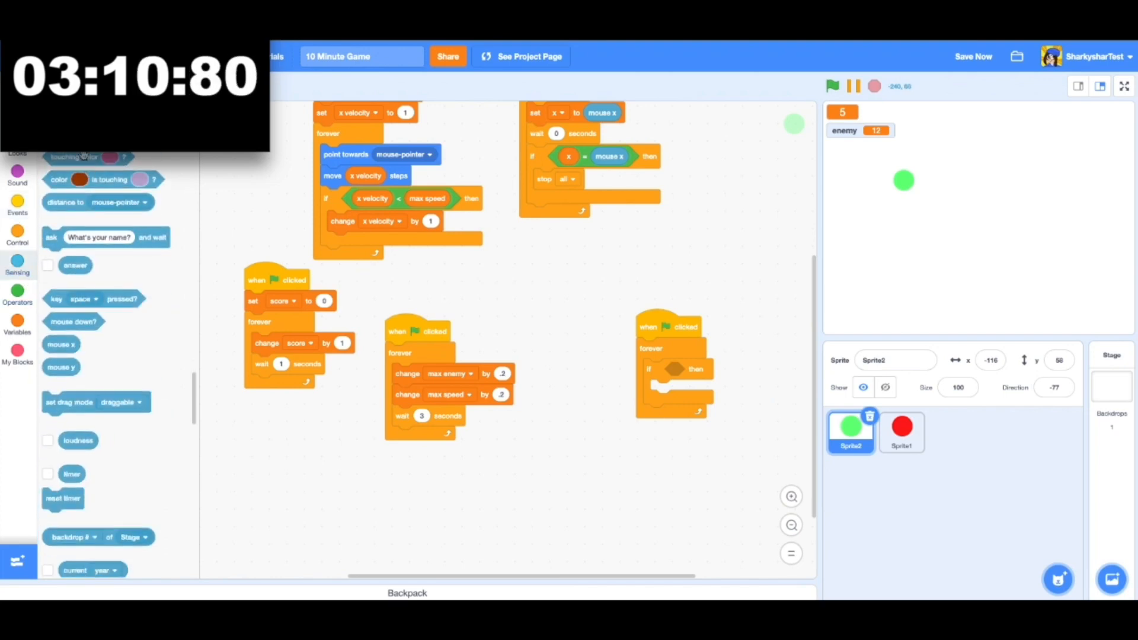
Make the player's if check touching Sprite1 and hide the enemy variable counter
click(736, 370)
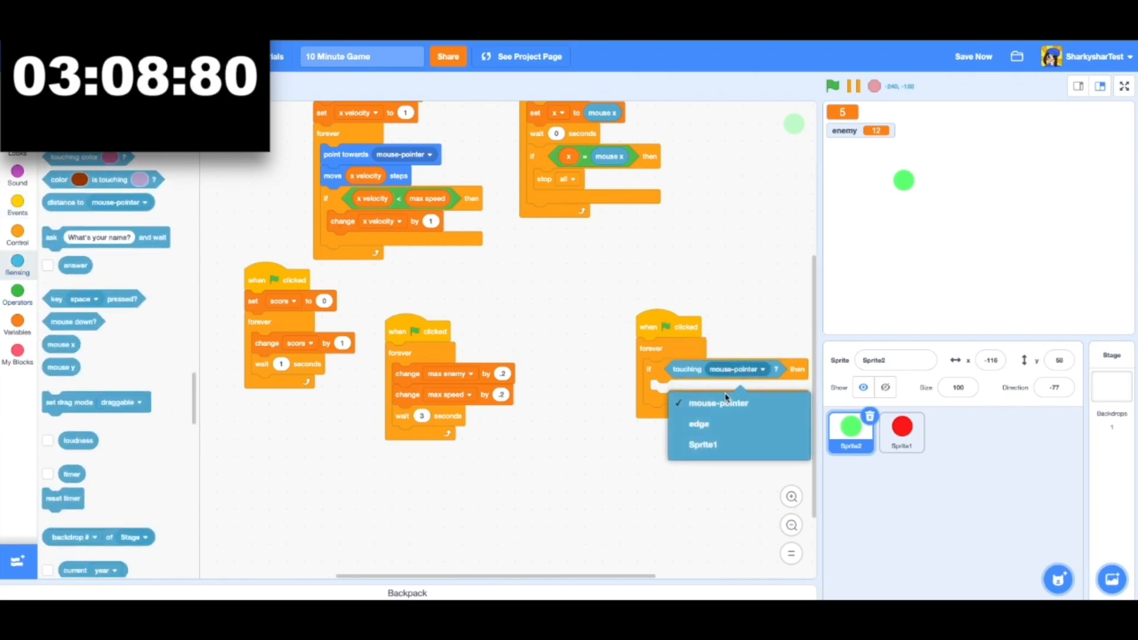
click(702, 444)
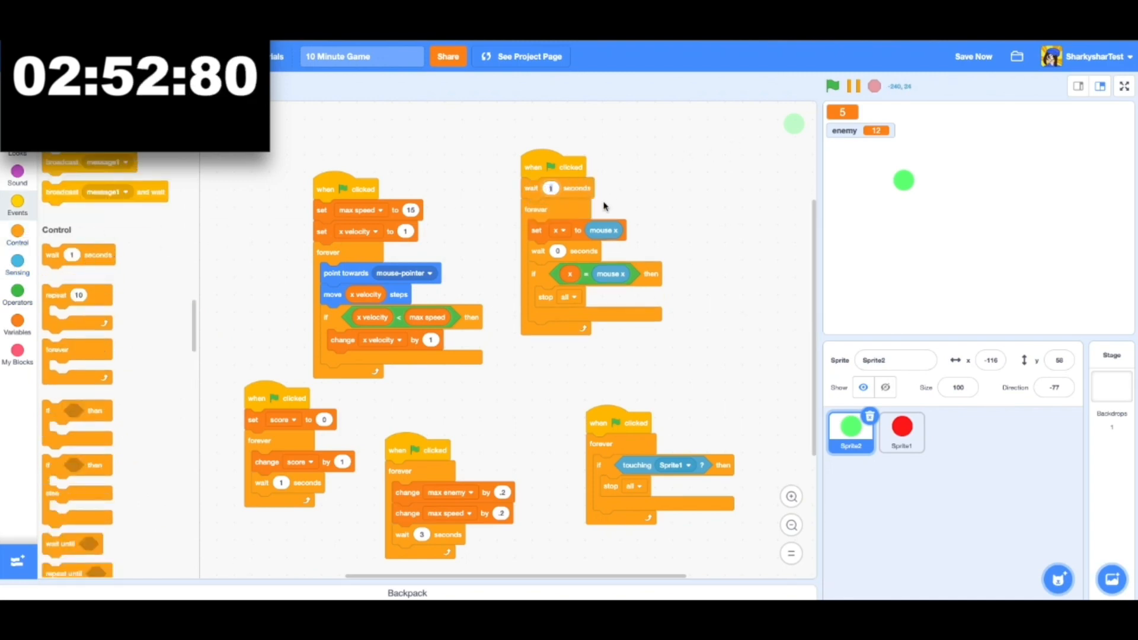
click(18, 327)
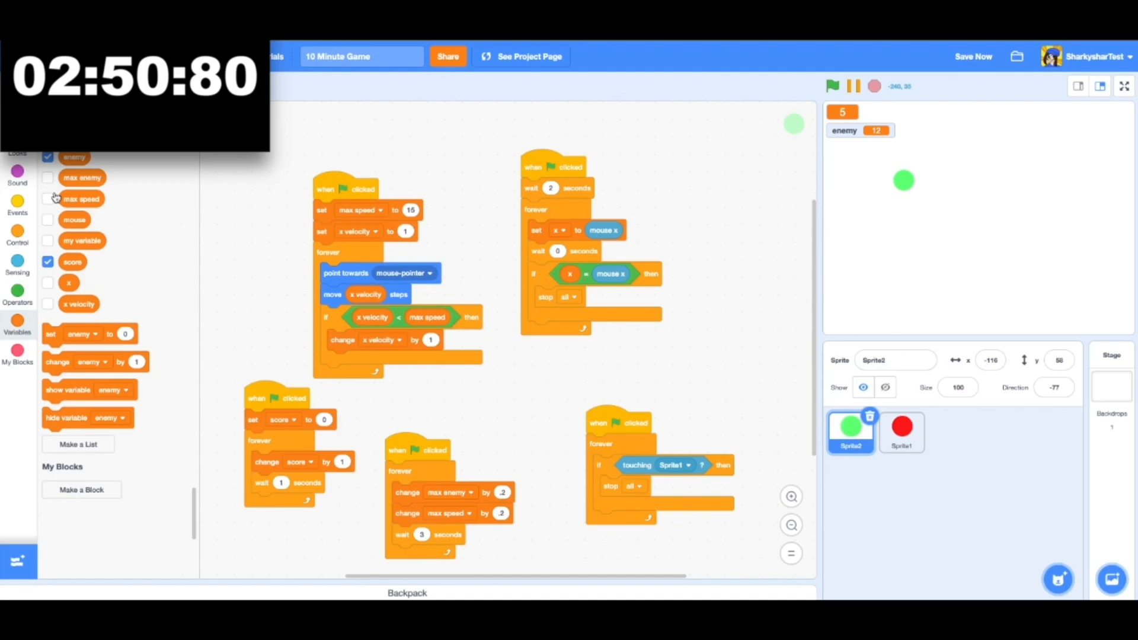
click(832, 87)
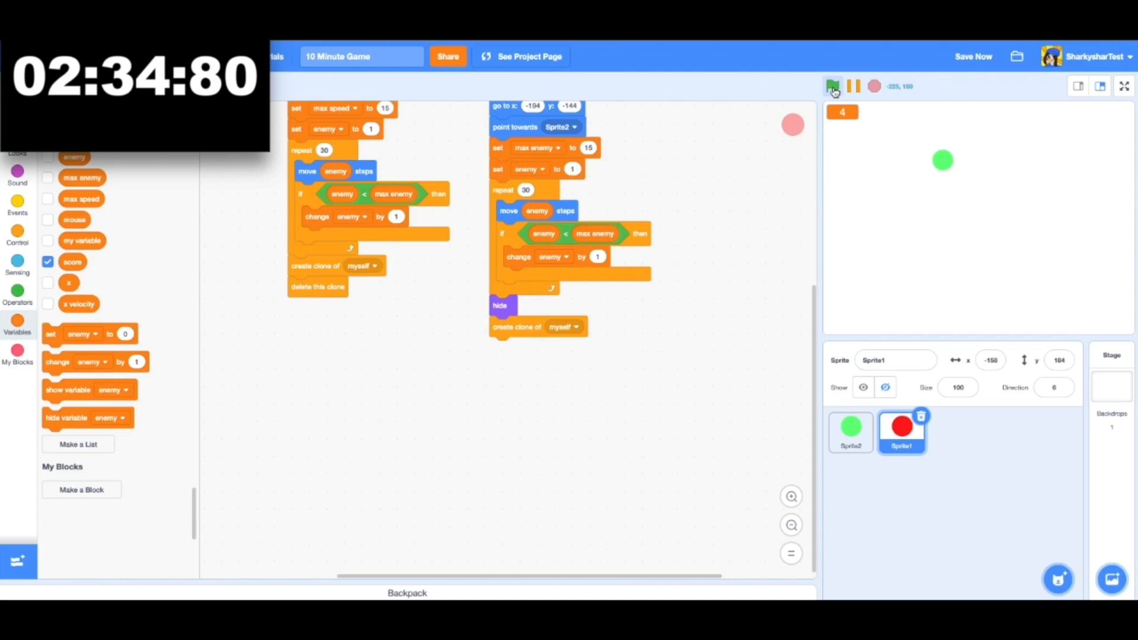
Playtest the game with enemy clones, return to Sprite2 and run again
click(833, 86)
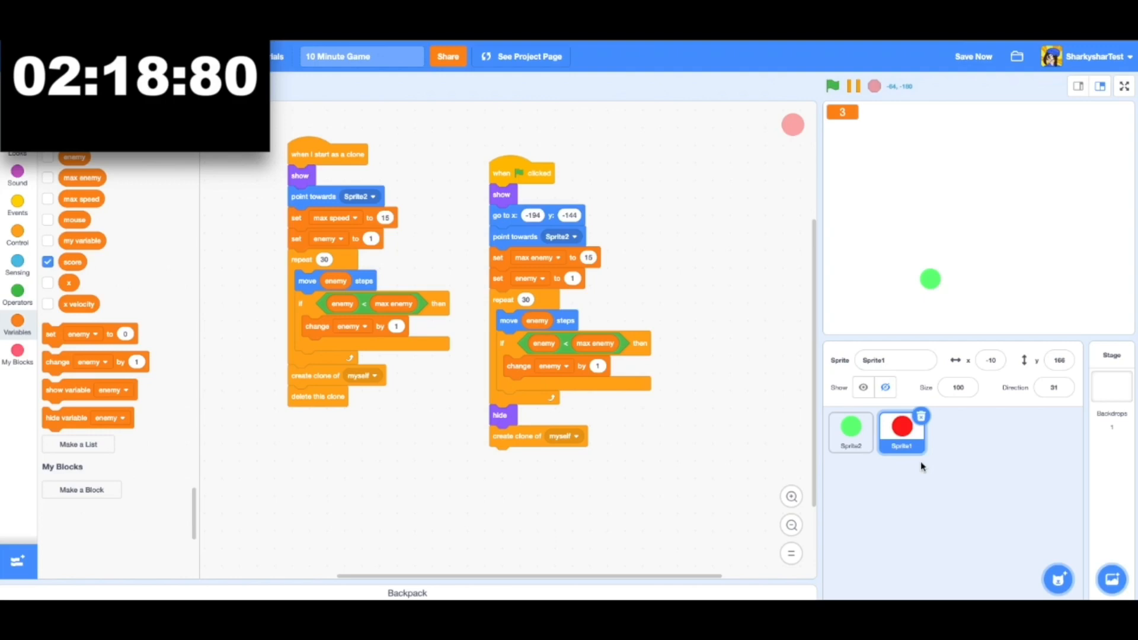
mouse_move(421, 423)
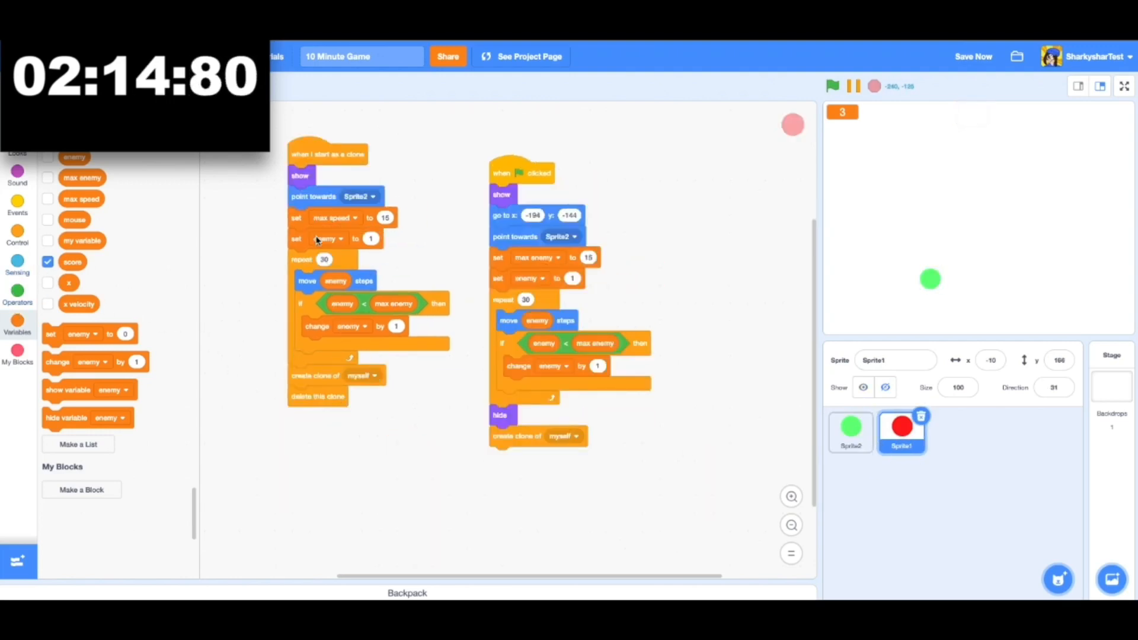
click(851, 432)
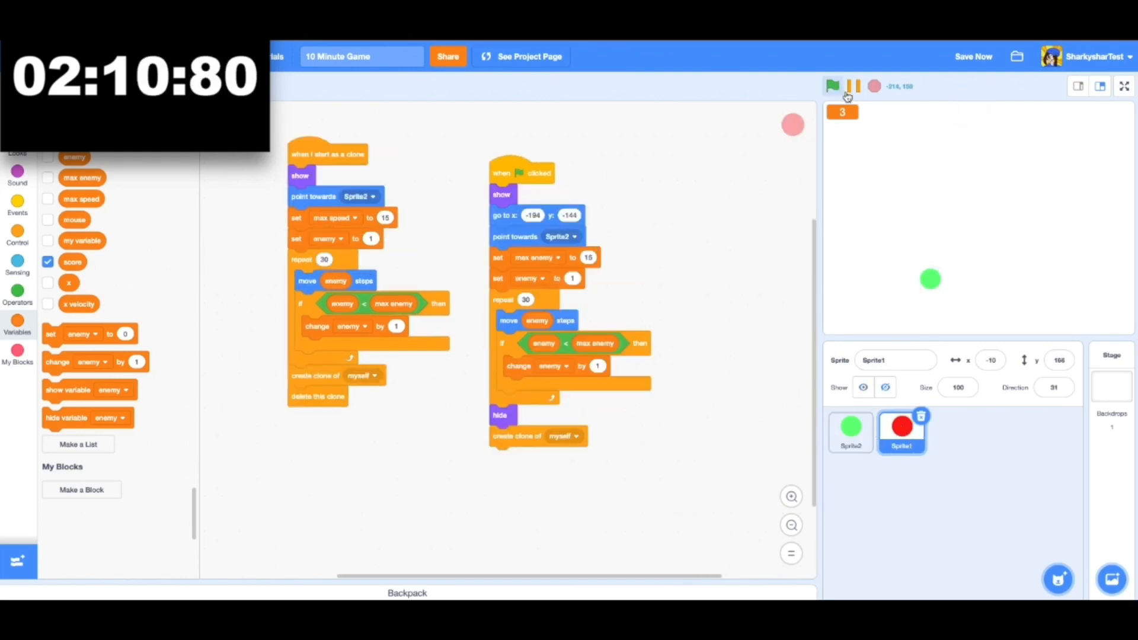
click(832, 86)
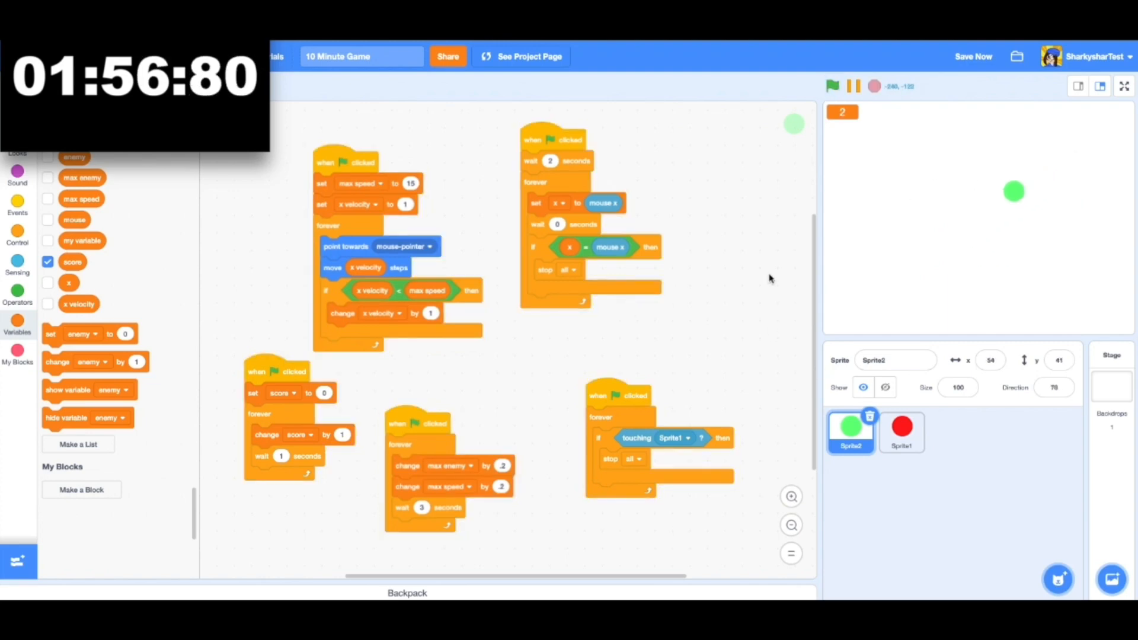
Run and stop the game several times to playtest the chase
click(832, 87)
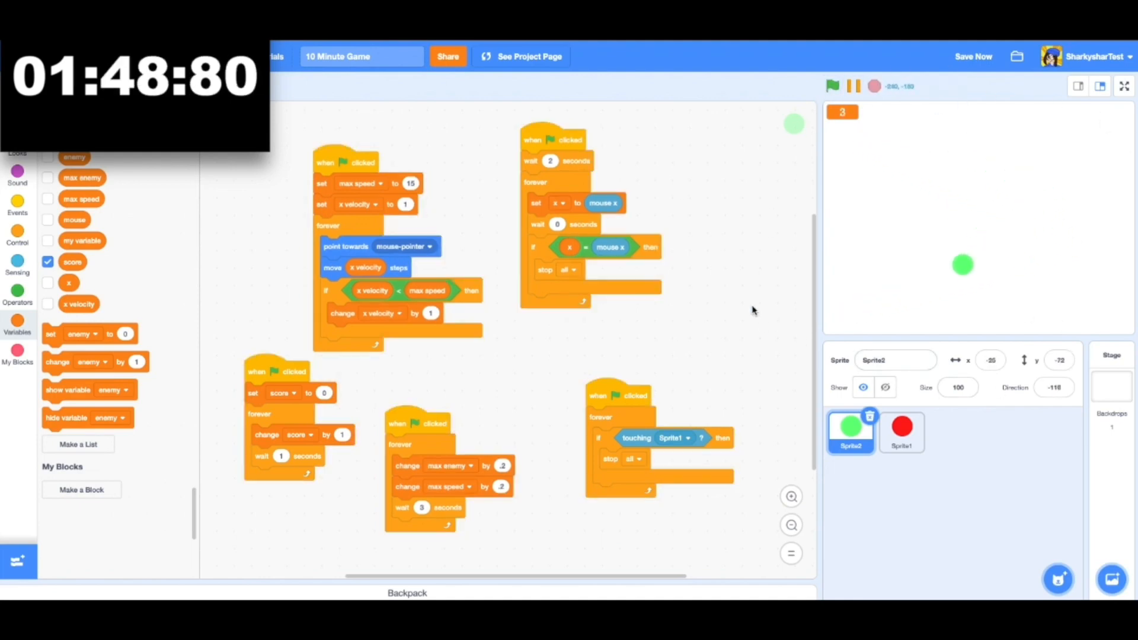
click(832, 86)
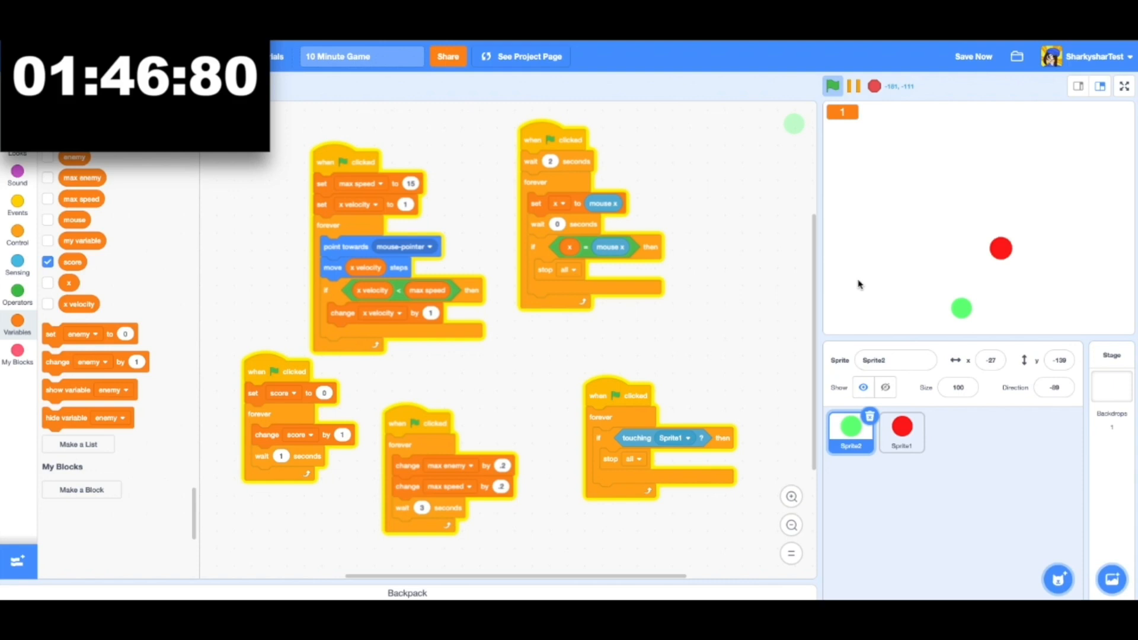
click(832, 86)
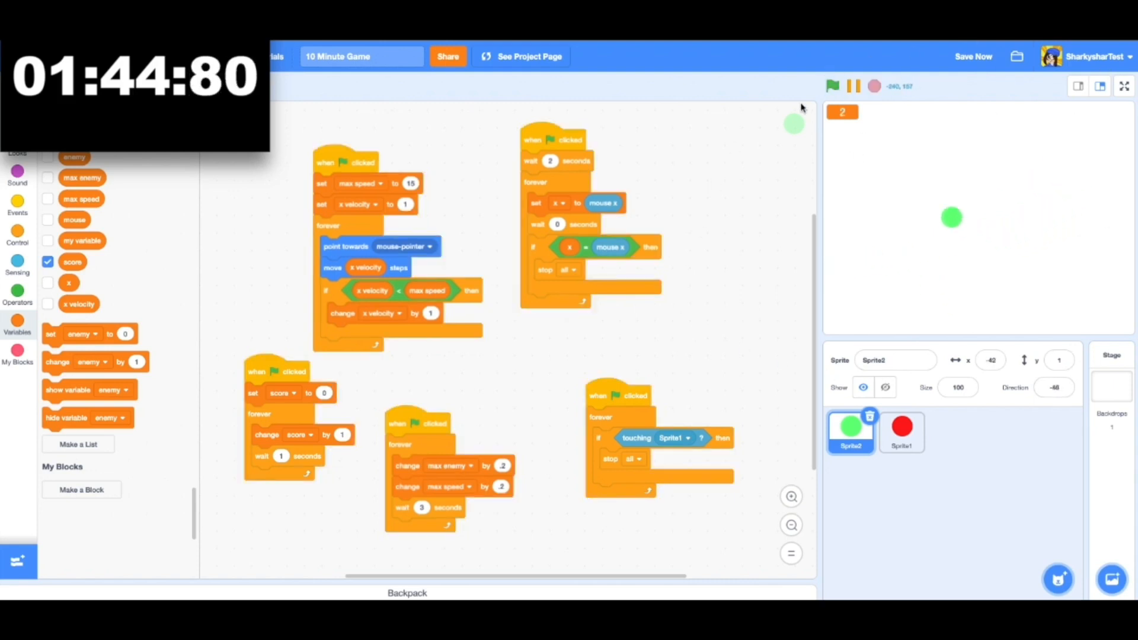
click(831, 86)
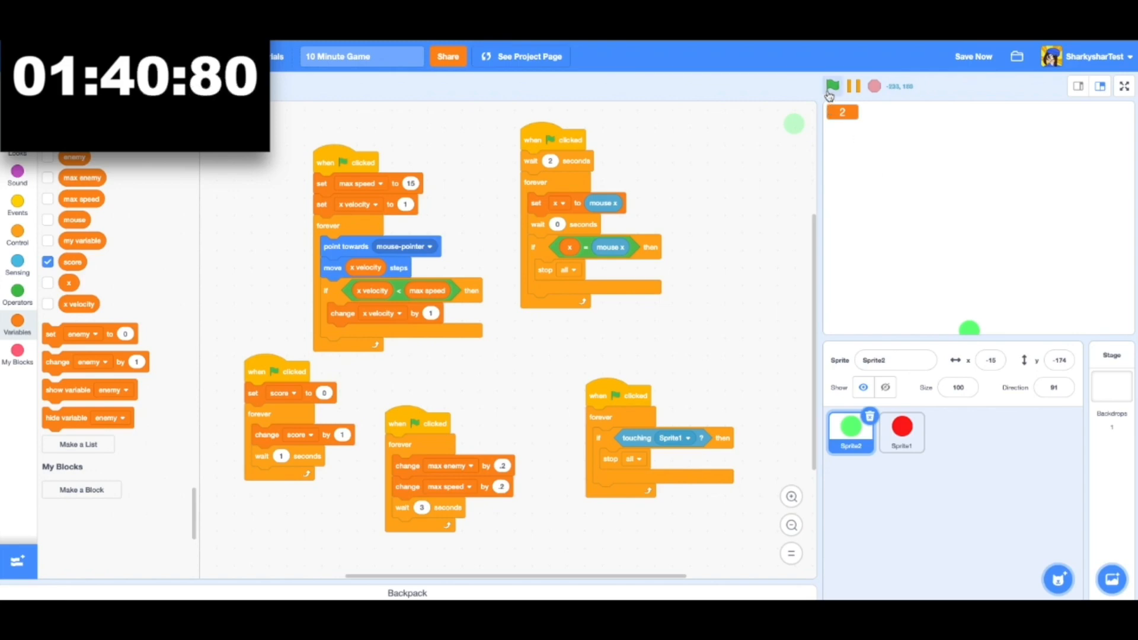
click(832, 85)
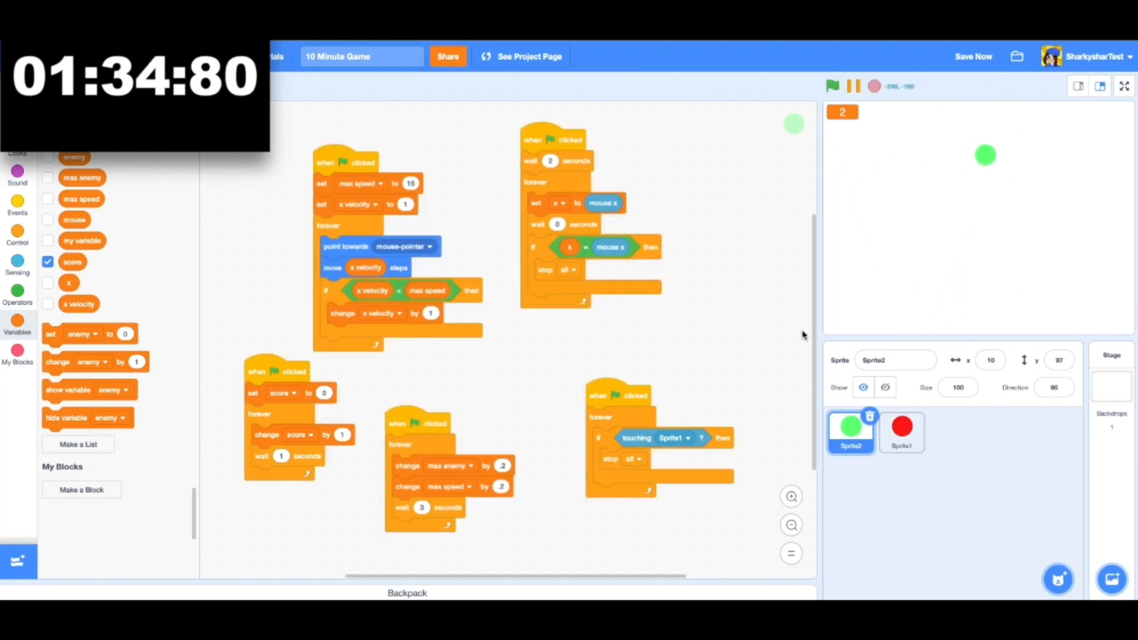
Change the mouse-x loop's wait to 0.1 seconds and test the new delay
click(832, 87)
text(.1)
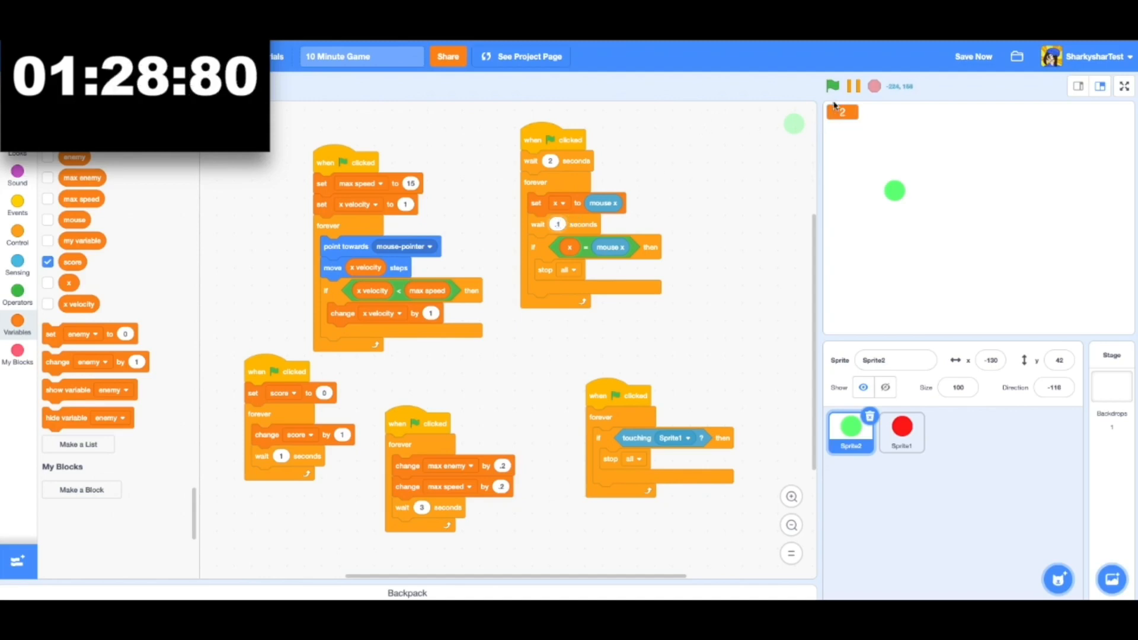
click(832, 86)
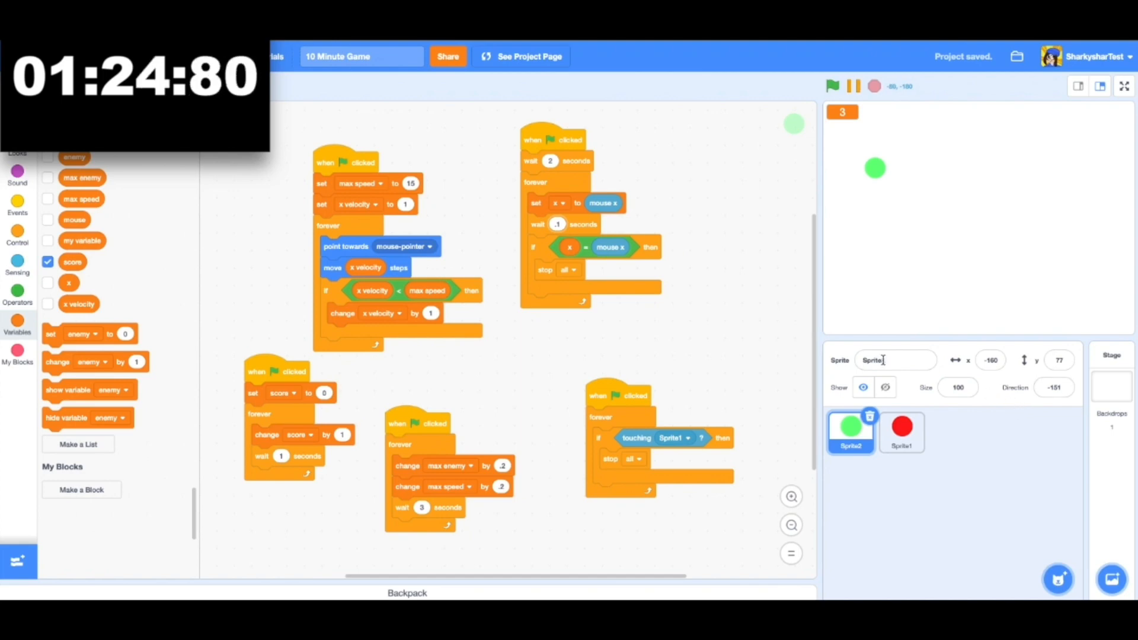
Review Sprite1 and Sprite2 scripts, then run a final playtest with the enemy chasing
click(901, 432)
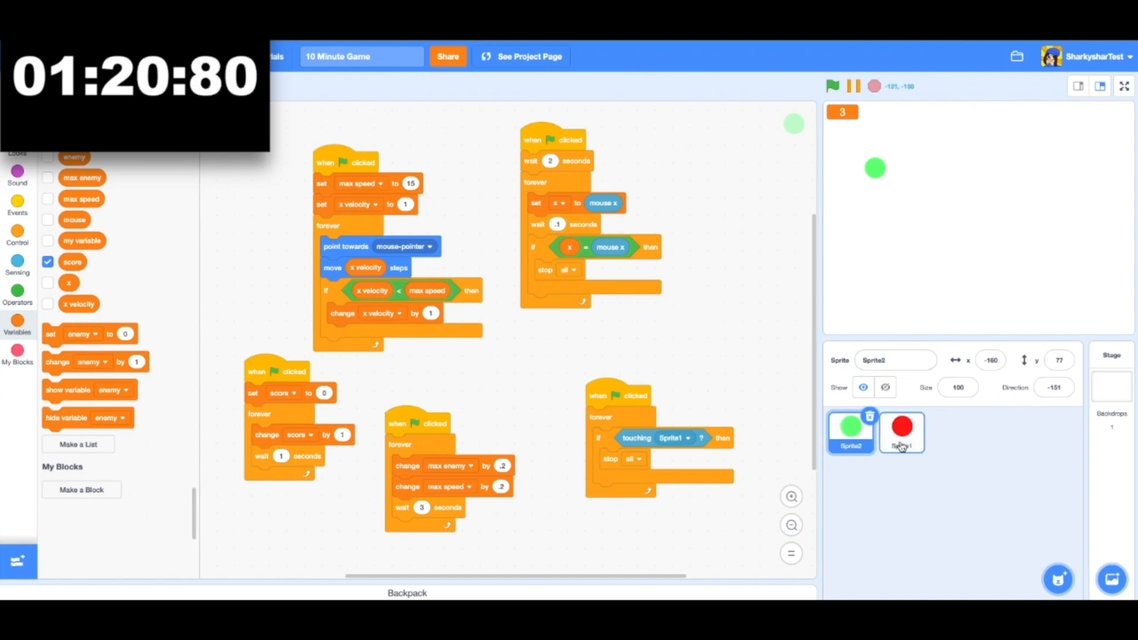
click(901, 431)
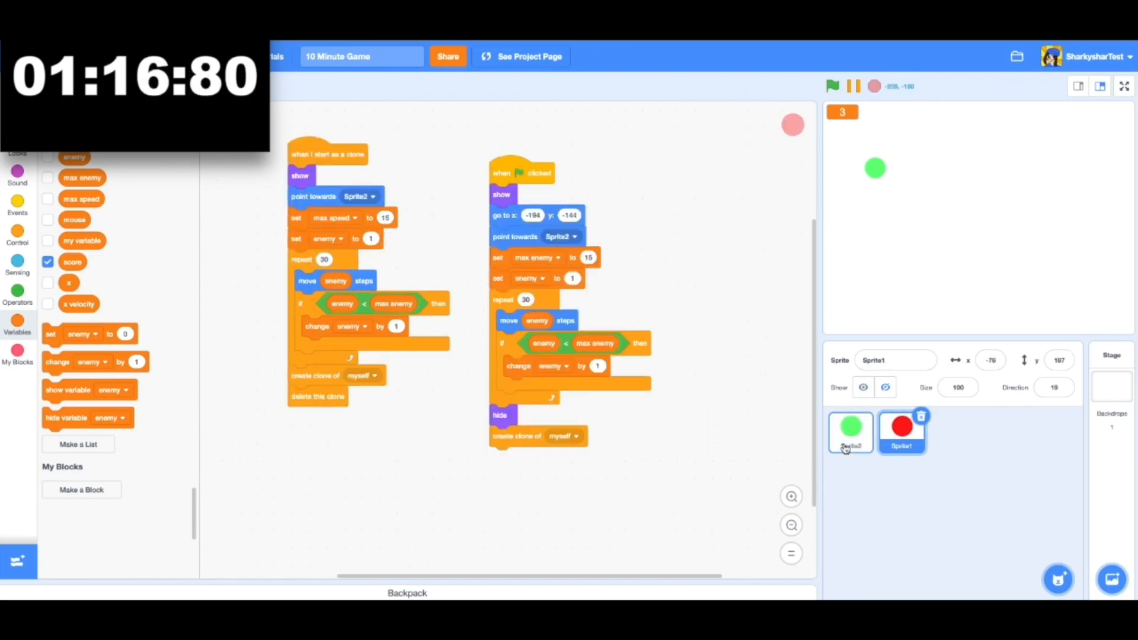
click(850, 431)
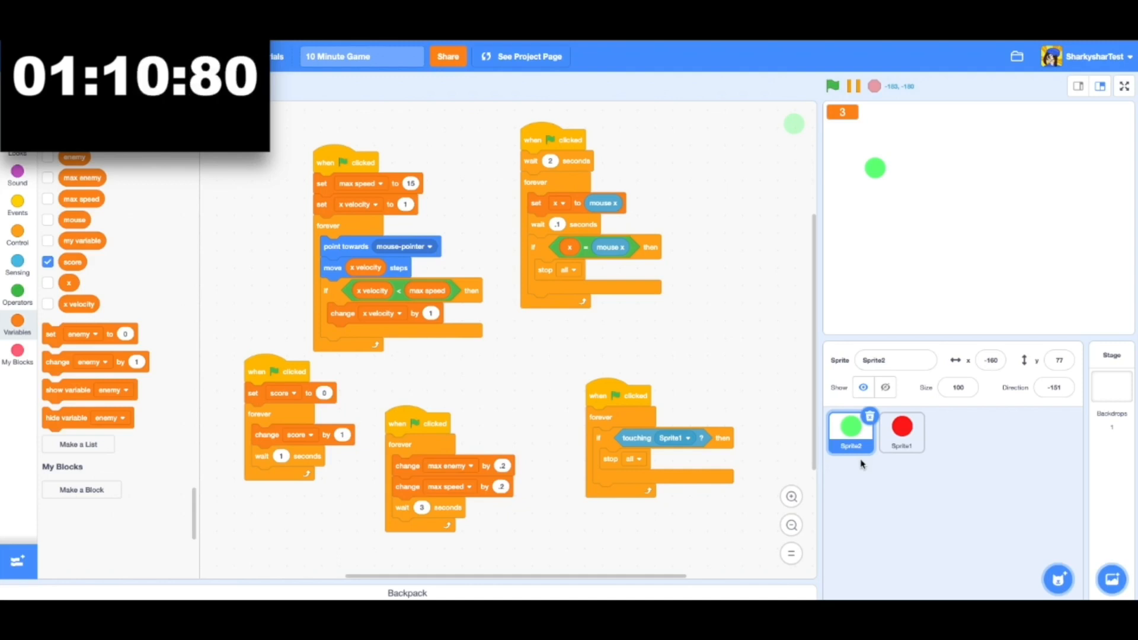
mouse_move(610, 352)
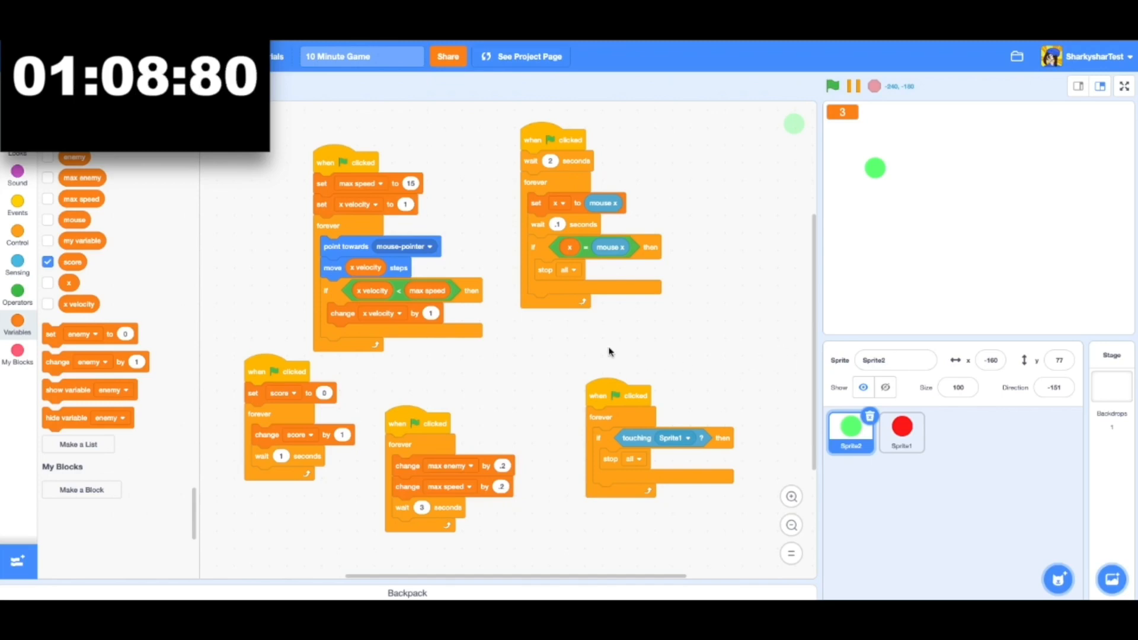
mouse_move(791, 110)
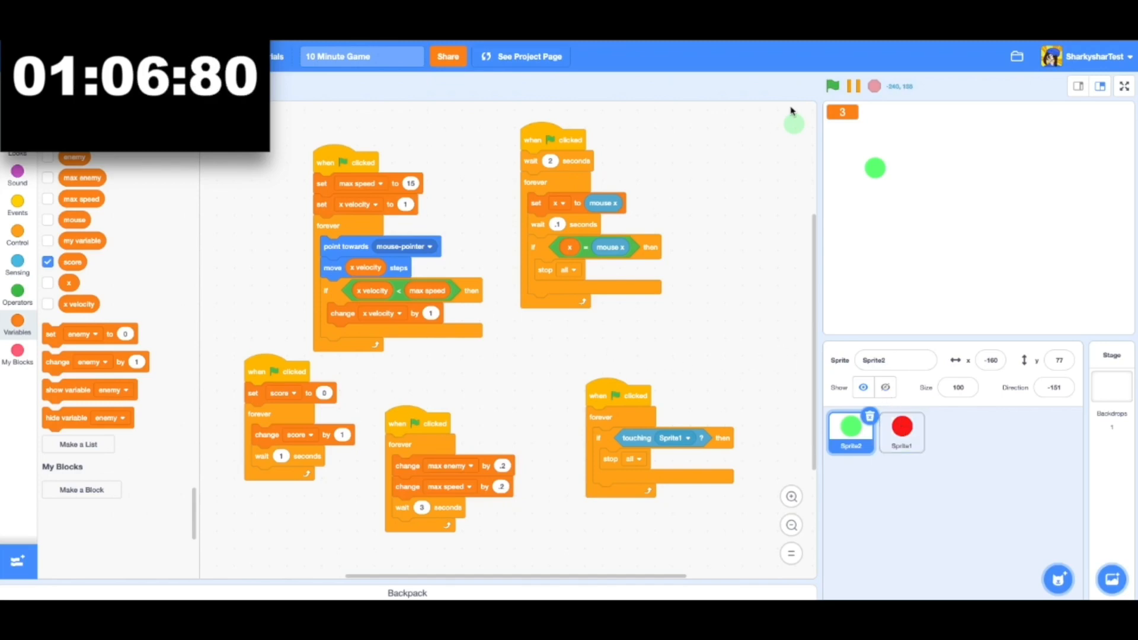
click(832, 85)
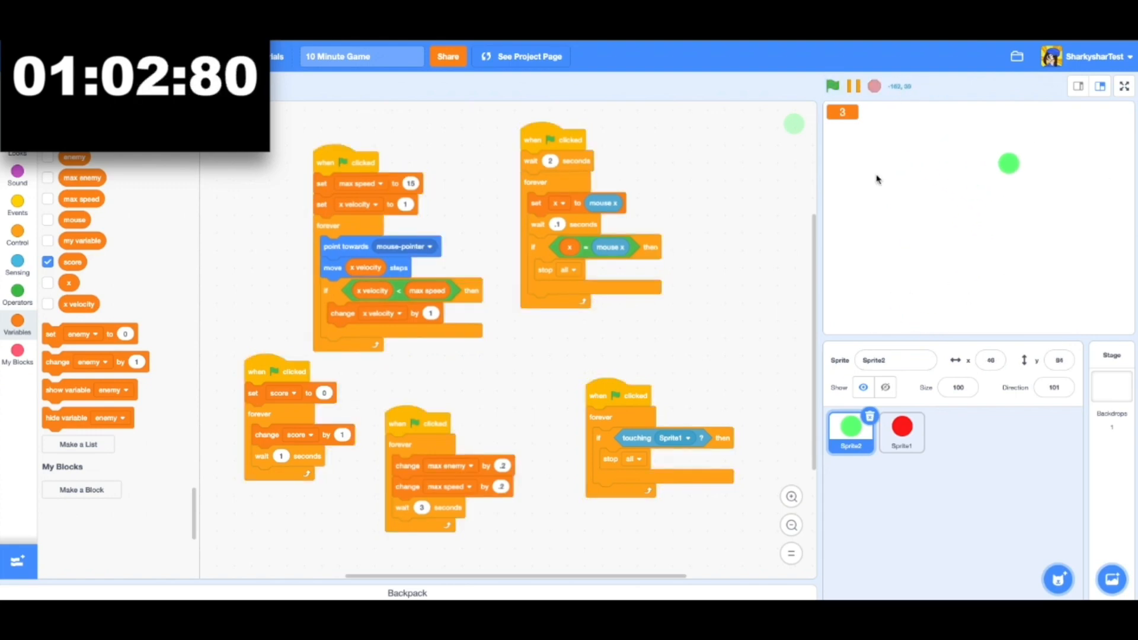
click(832, 85)
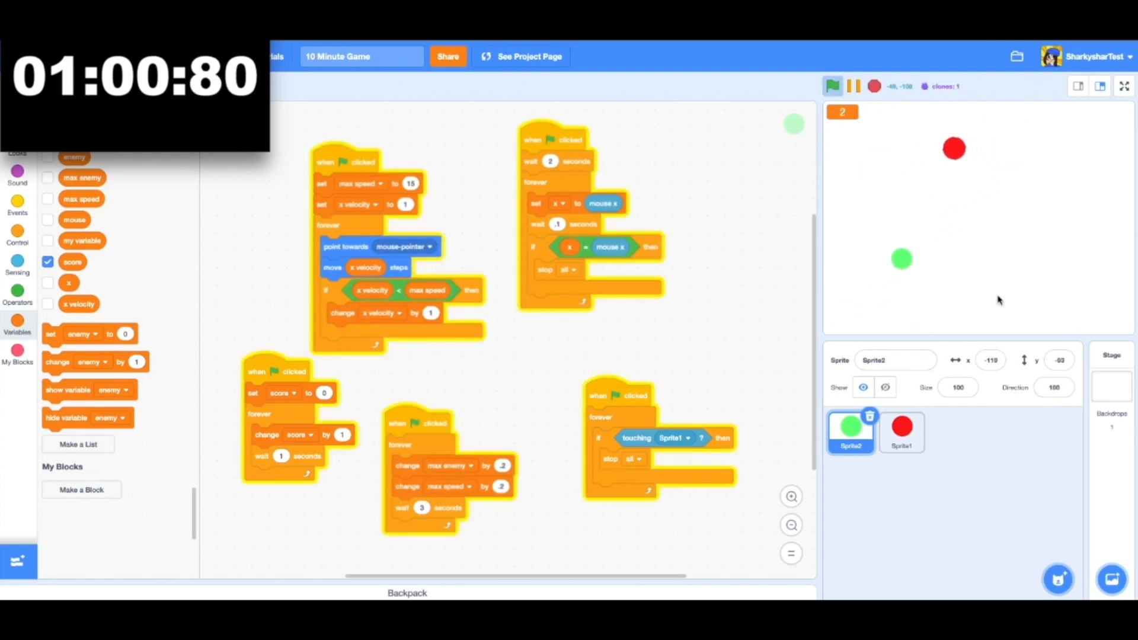